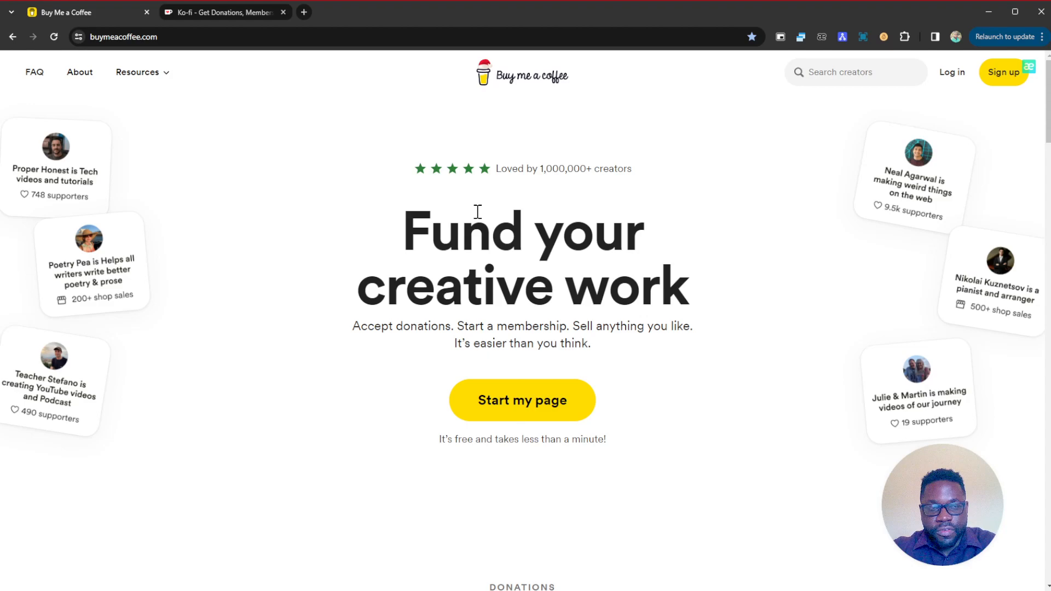
mouse_move(138, 72)
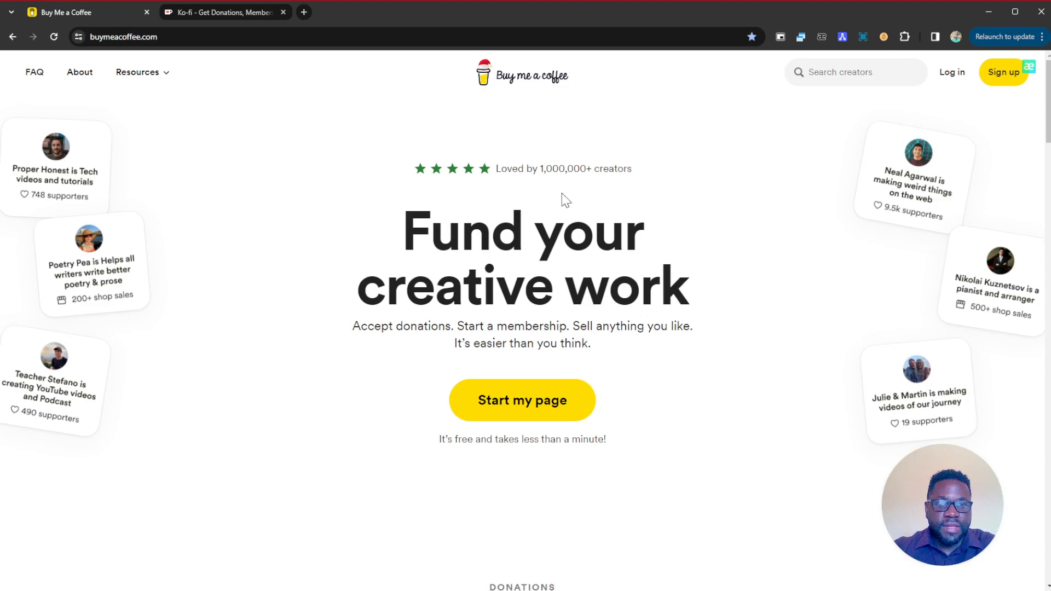
mouse_move(661, 167)
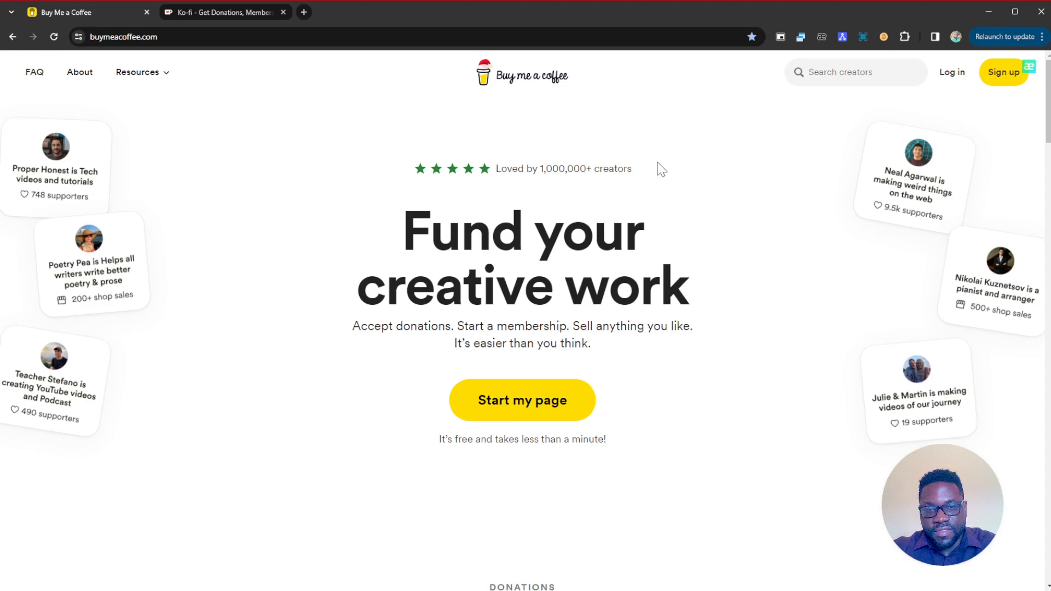
Step: Highlight the homepage tagline about Buy Me a Coffee being free and quick
left_click_drag(403, 215, 683, 302)
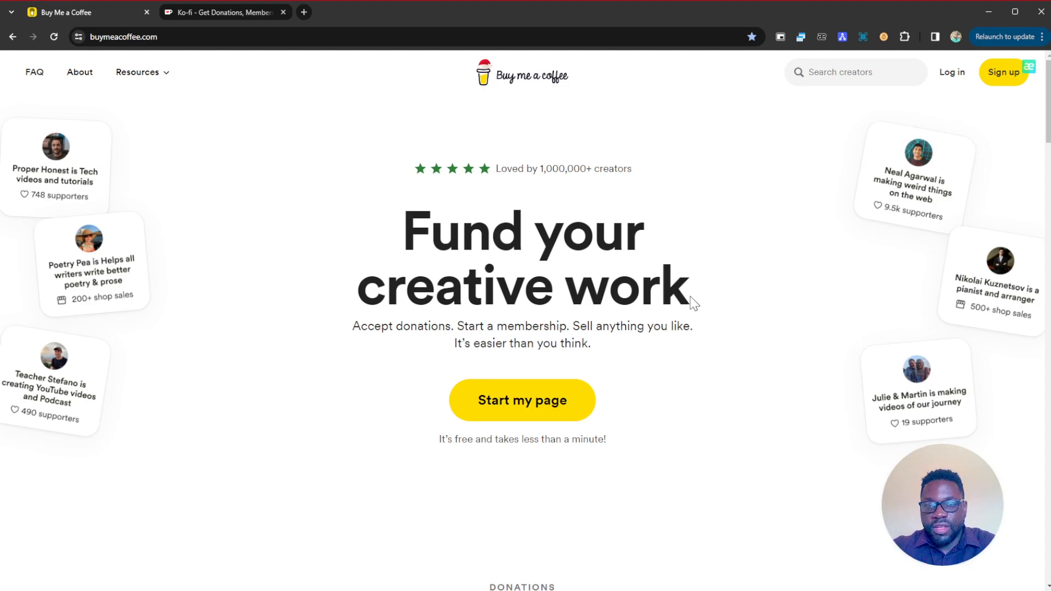
mouse_move(562, 374)
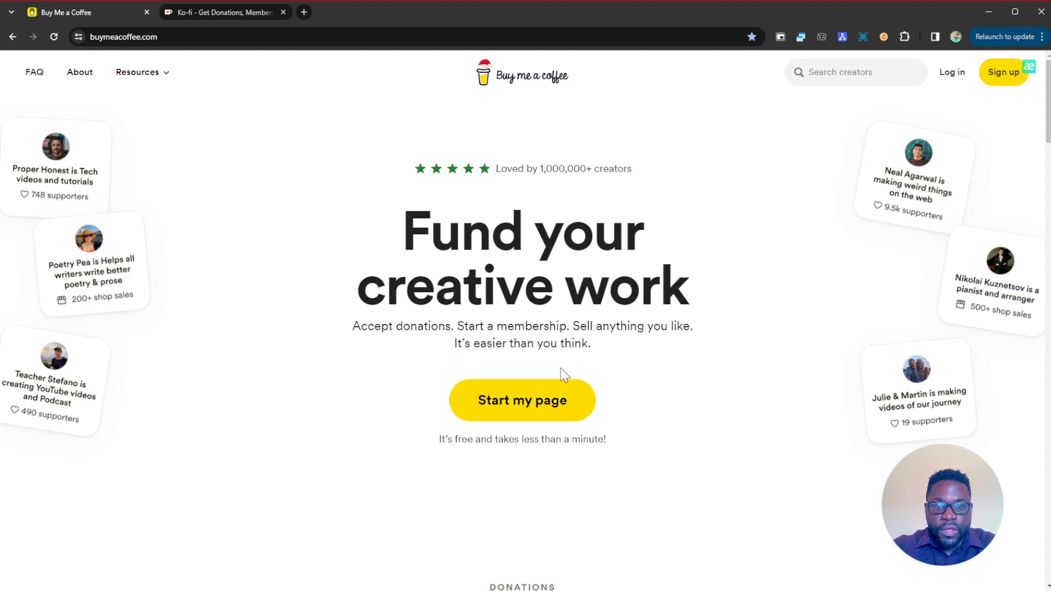
scroll("down", 3)
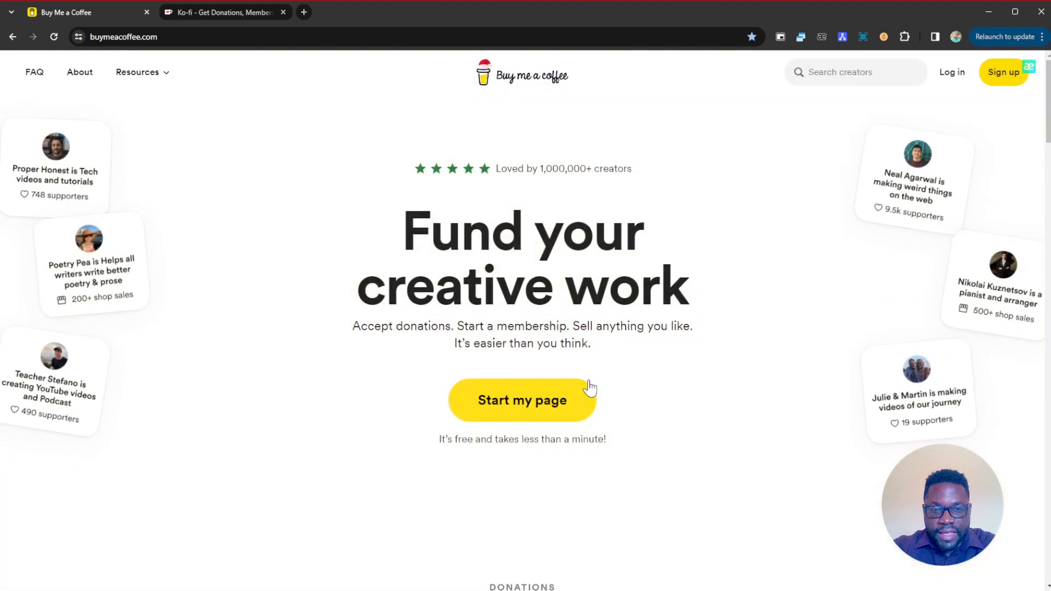
mouse_move(506, 456)
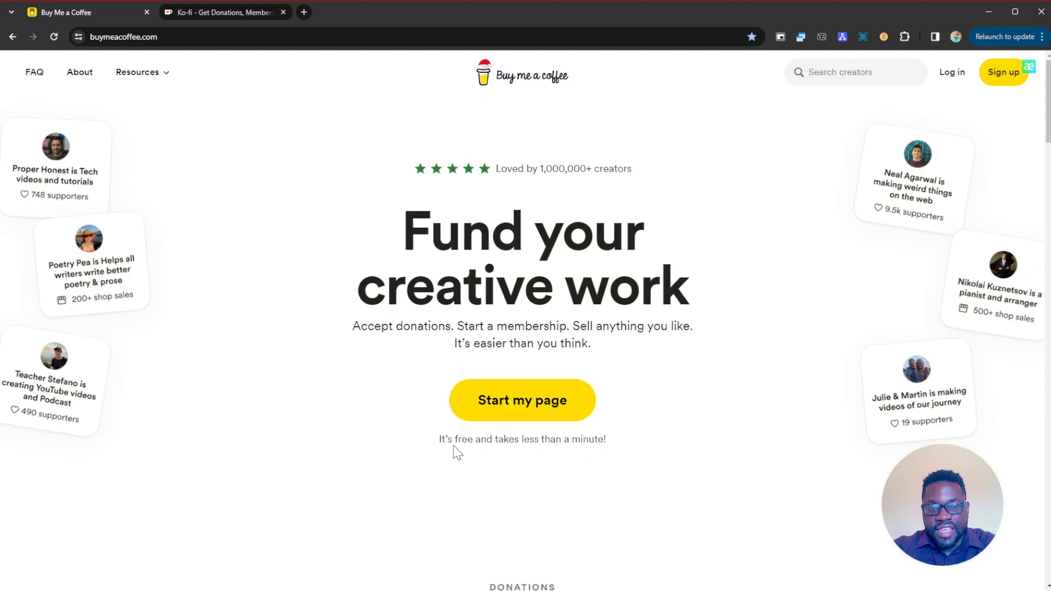
left_click_drag(439, 439, 606, 439)
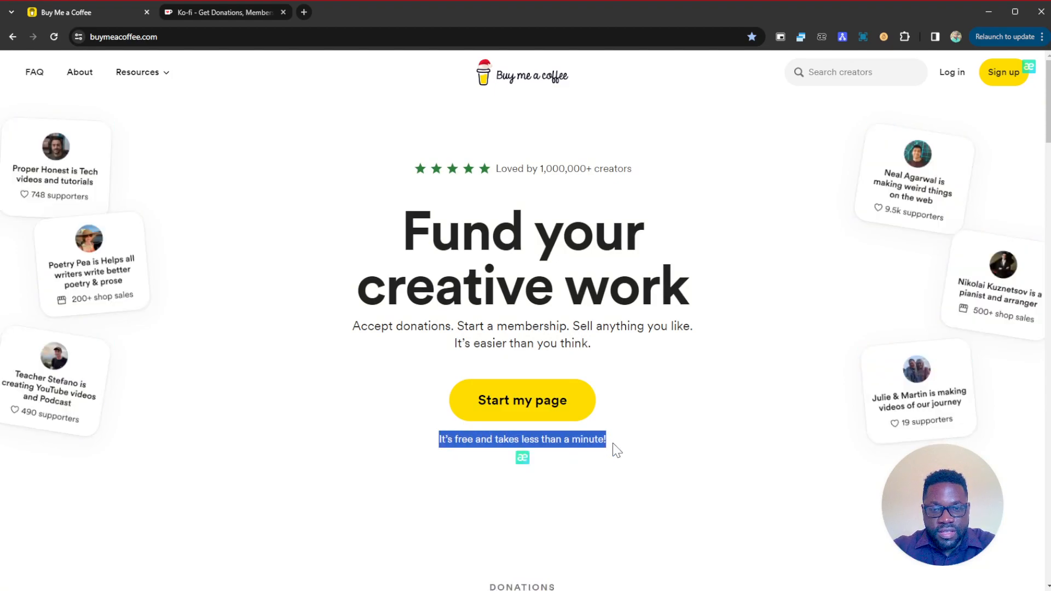
Step: Scroll past Donations, Memberships and Shop to the 'Posts, Audio & Email' section
scroll("down", 3)
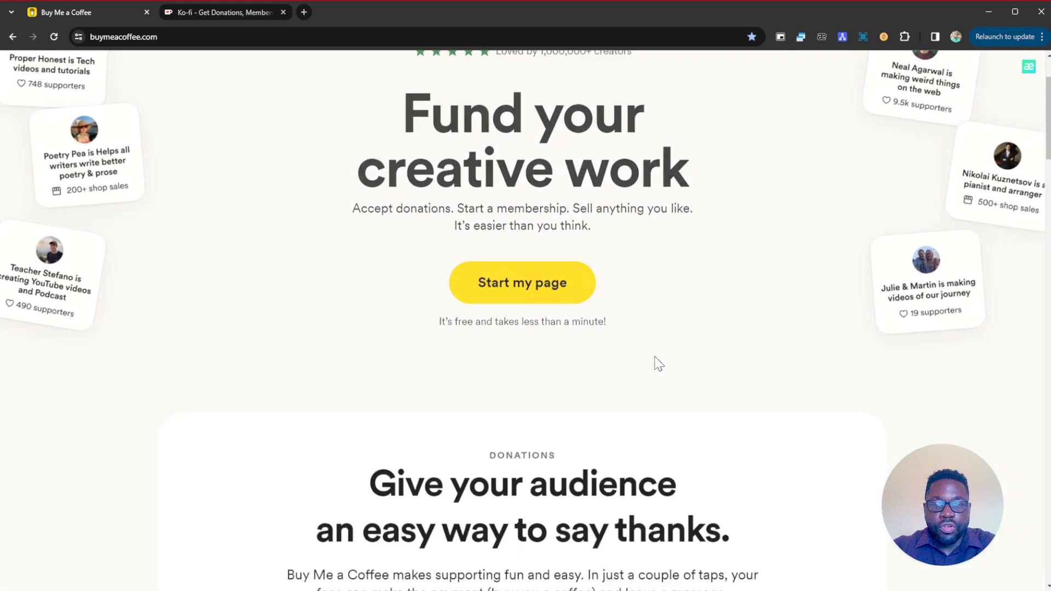
scroll("down", 3)
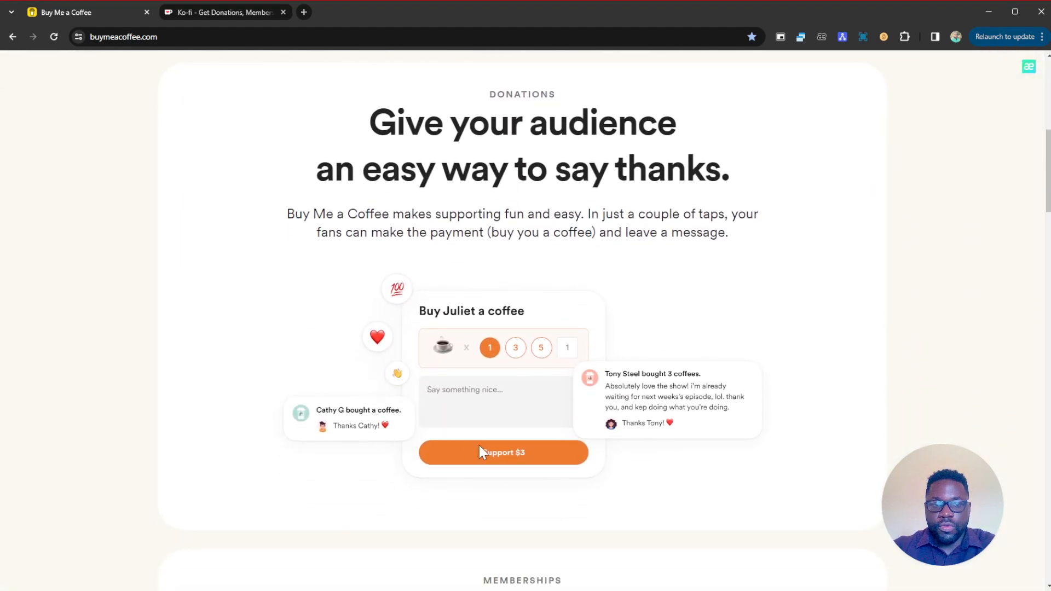
mouse_move(468, 221)
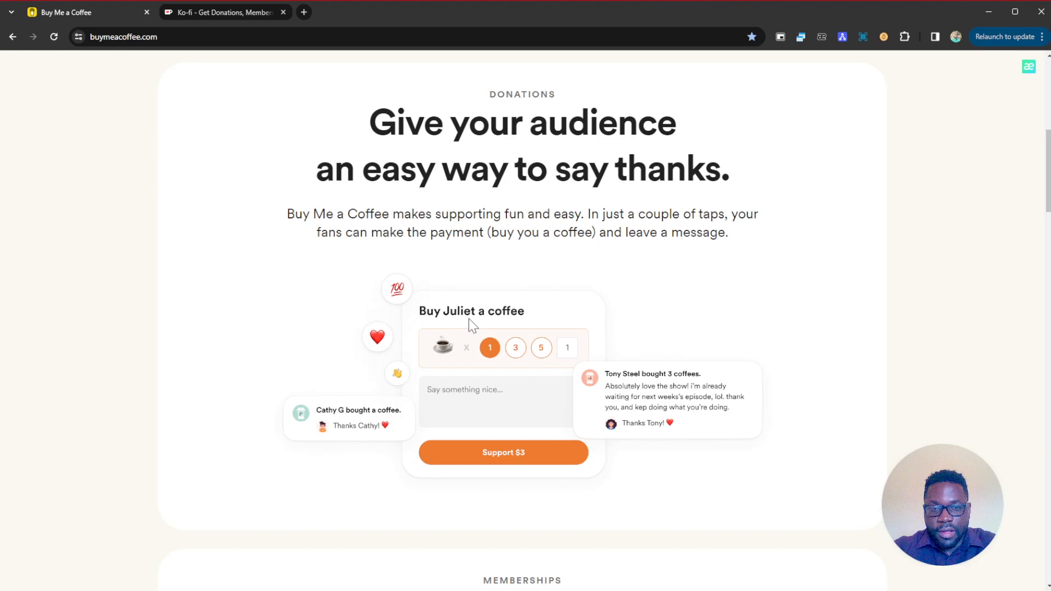
scroll("down", 3)
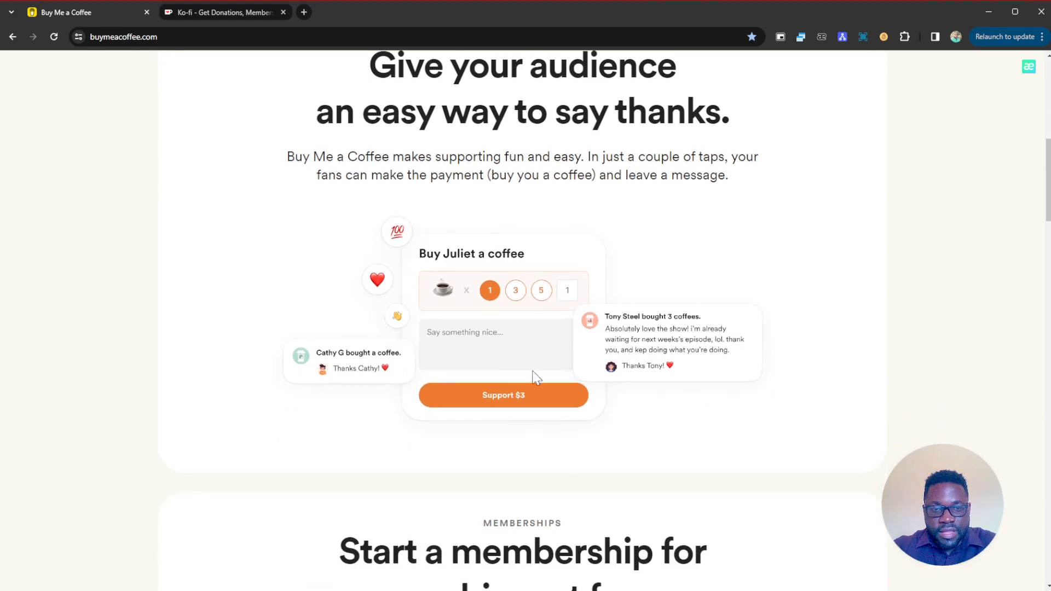
mouse_move(515, 441)
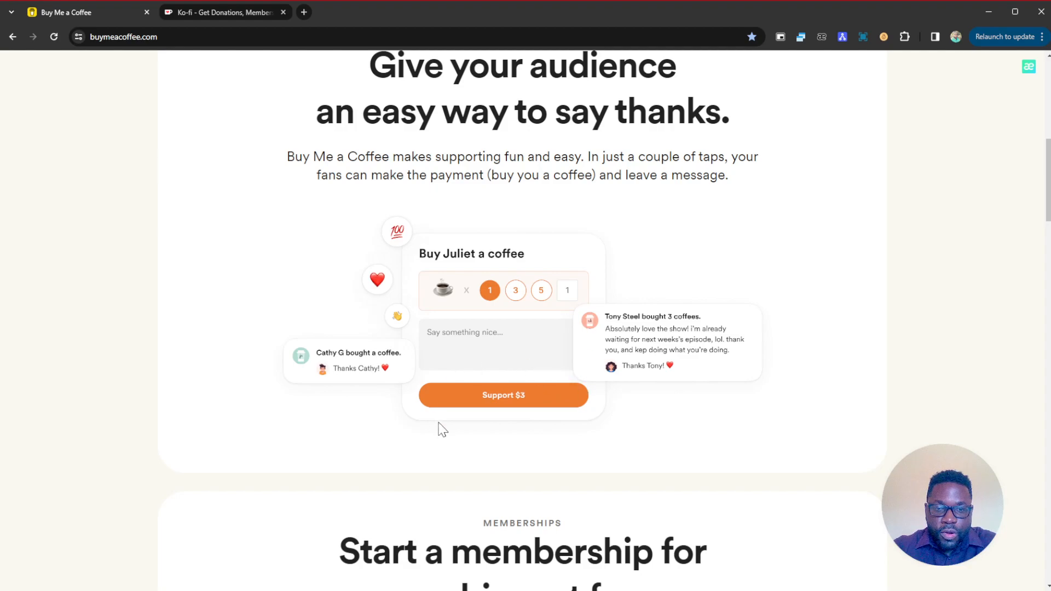
scroll("down", 3)
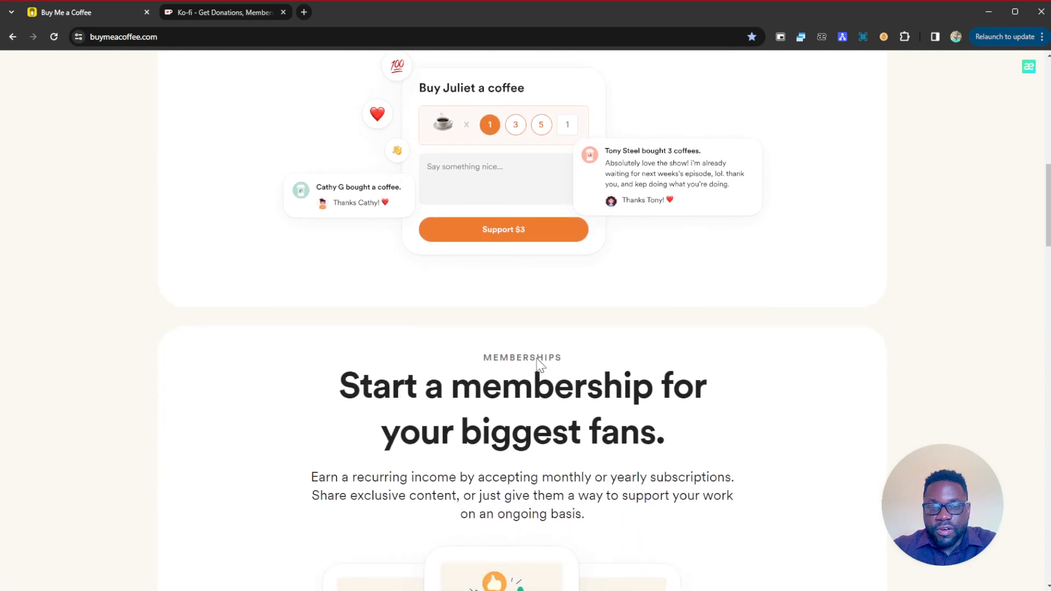
scroll("down", 3)
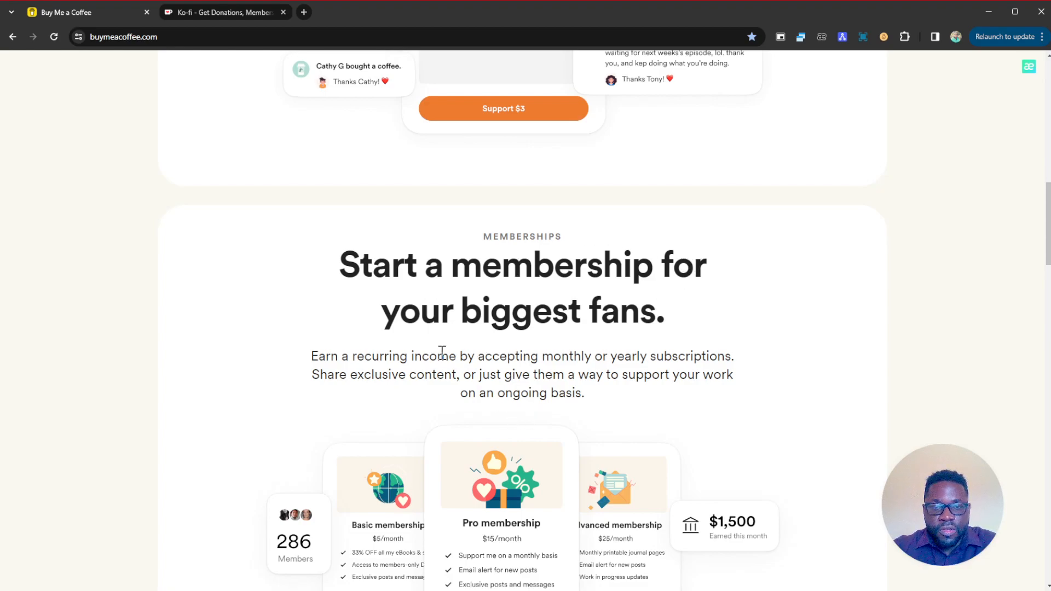
scroll("down", 3)
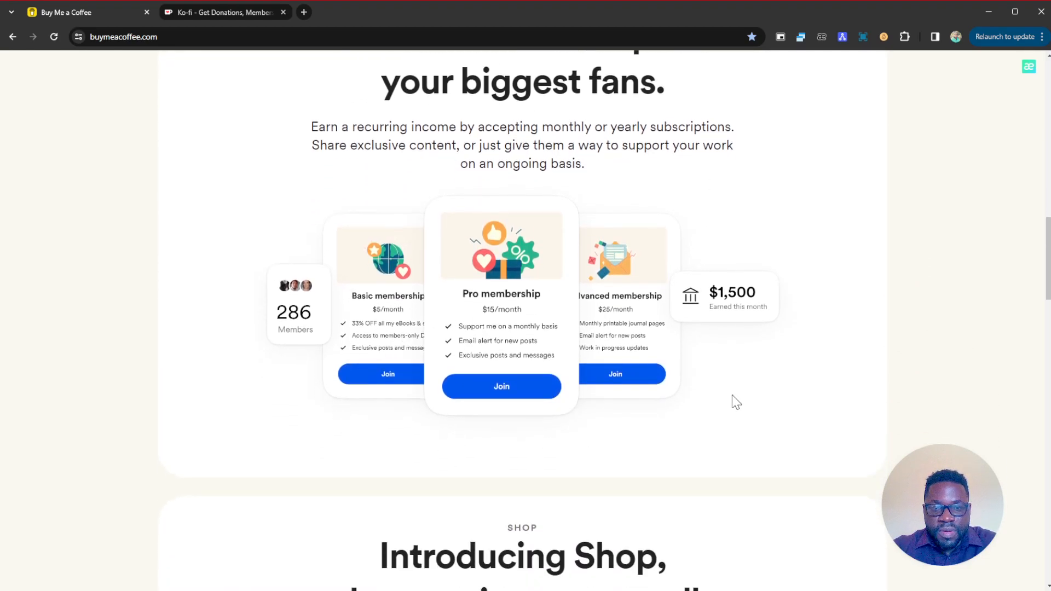
mouse_move(709, 376)
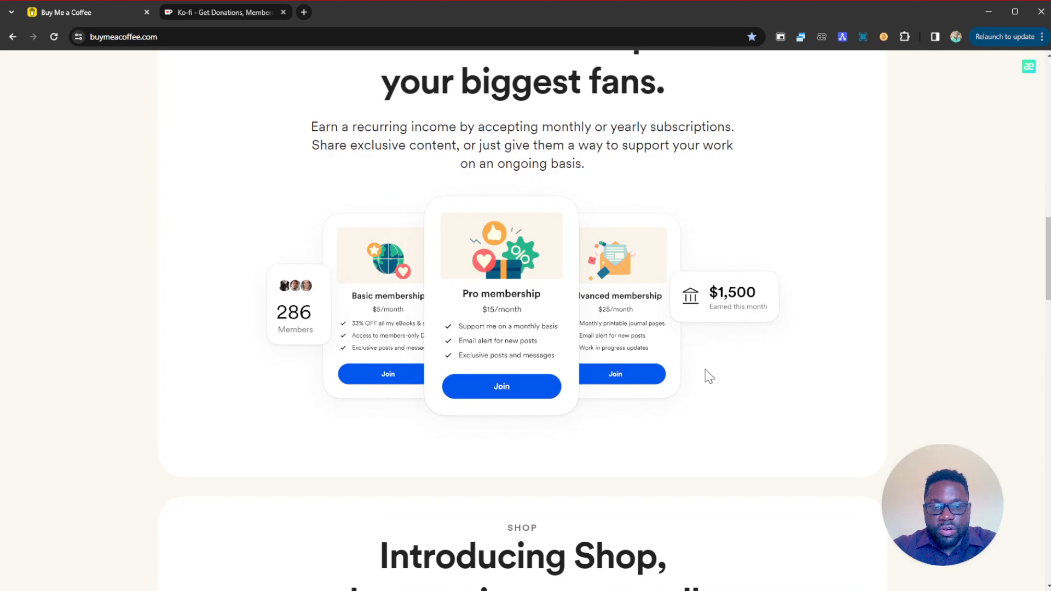
scroll("down", 3)
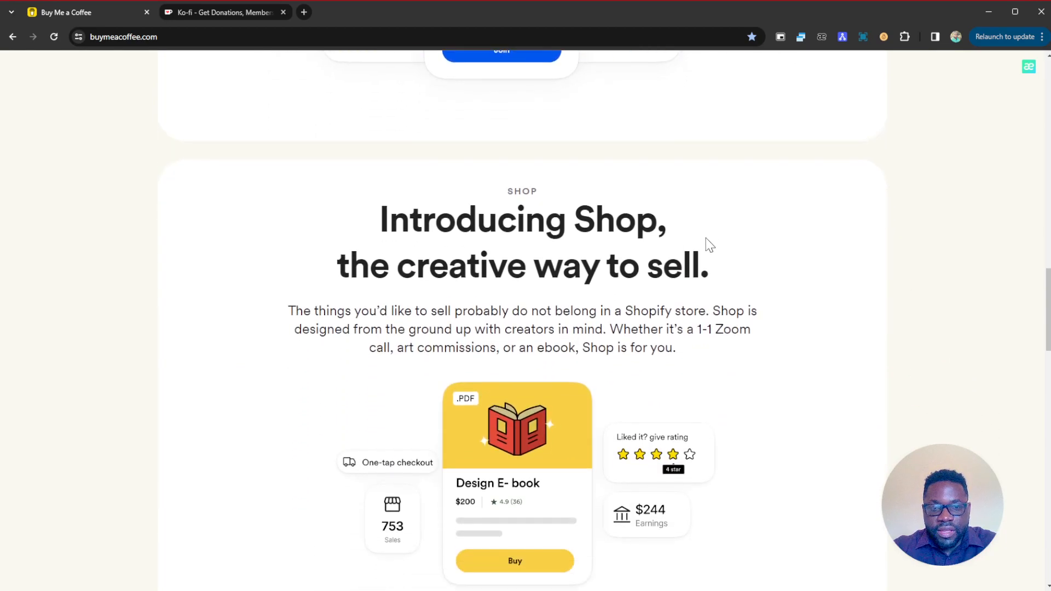
scroll("down", 3)
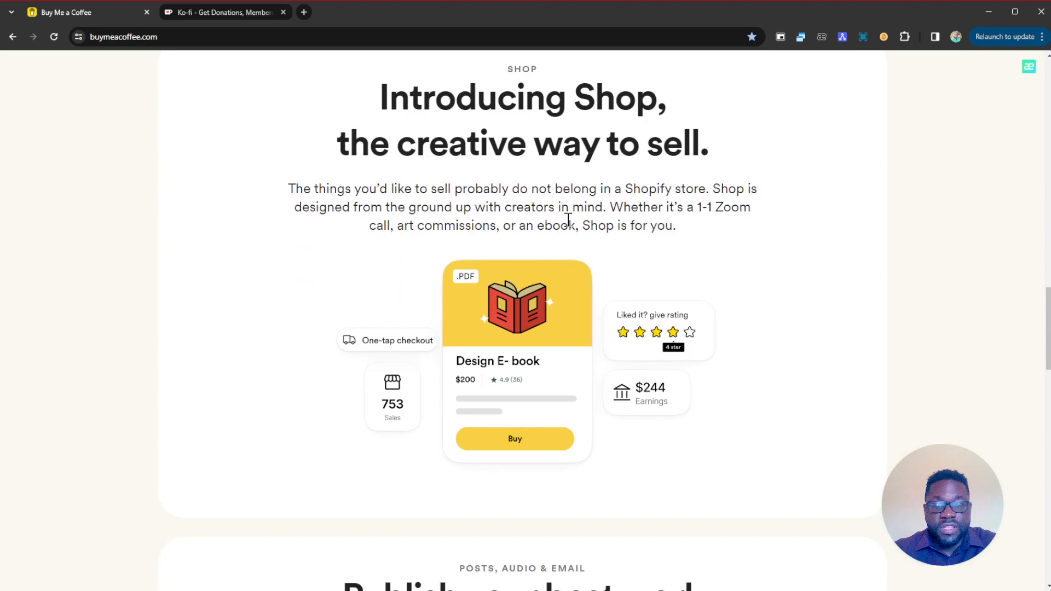
mouse_move(578, 260)
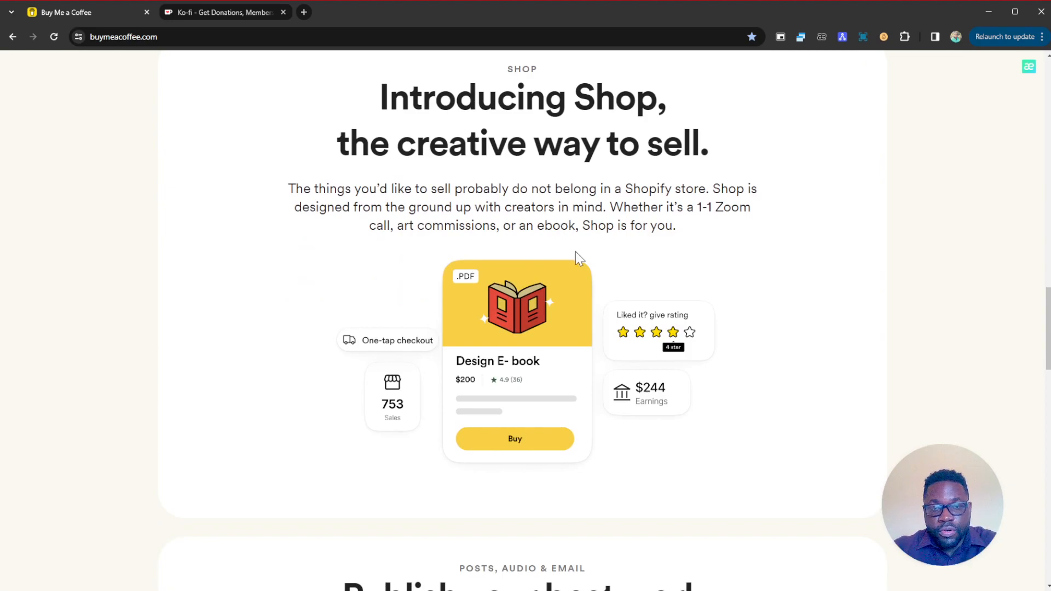
scroll("down", 3)
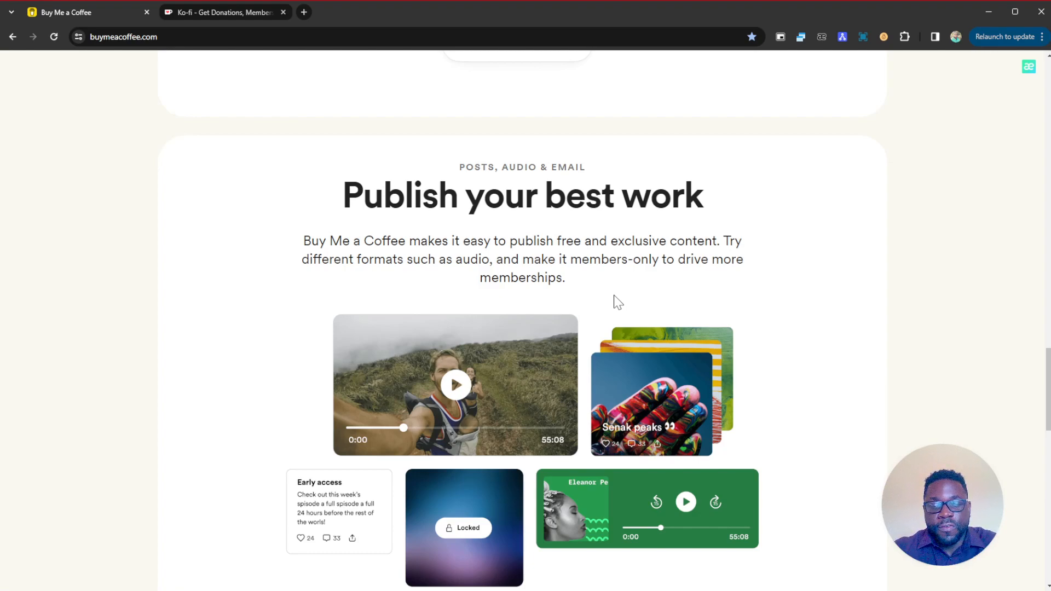
scroll("down", 3)
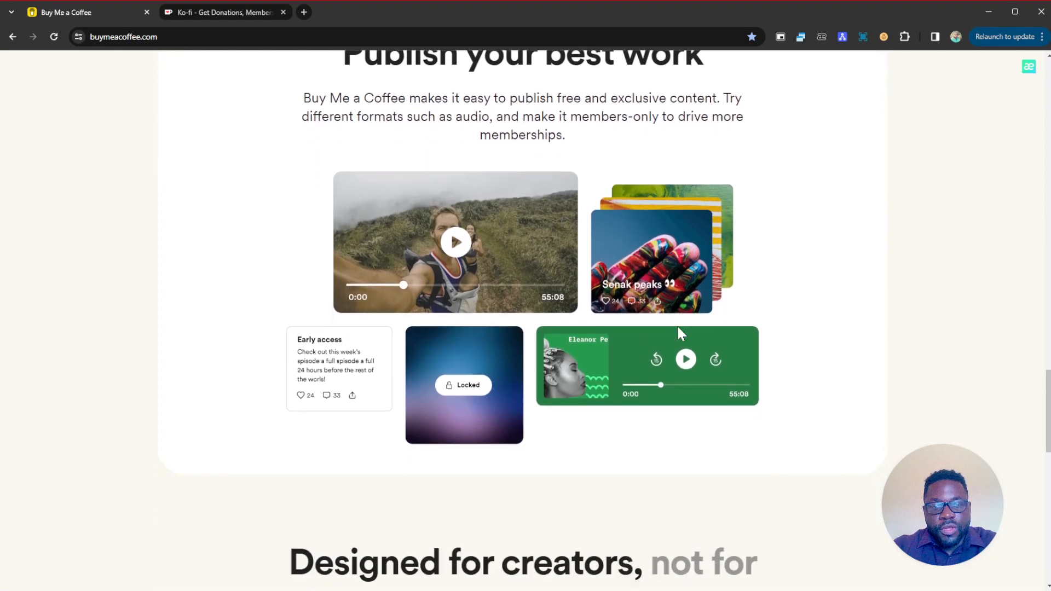
scroll("down", 3)
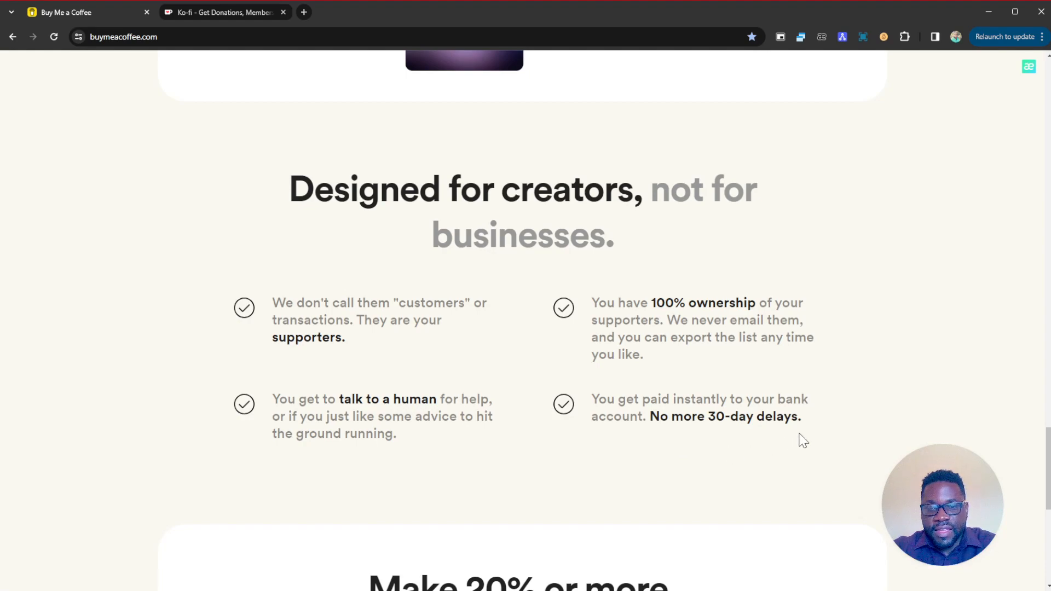
scroll("down", 3)
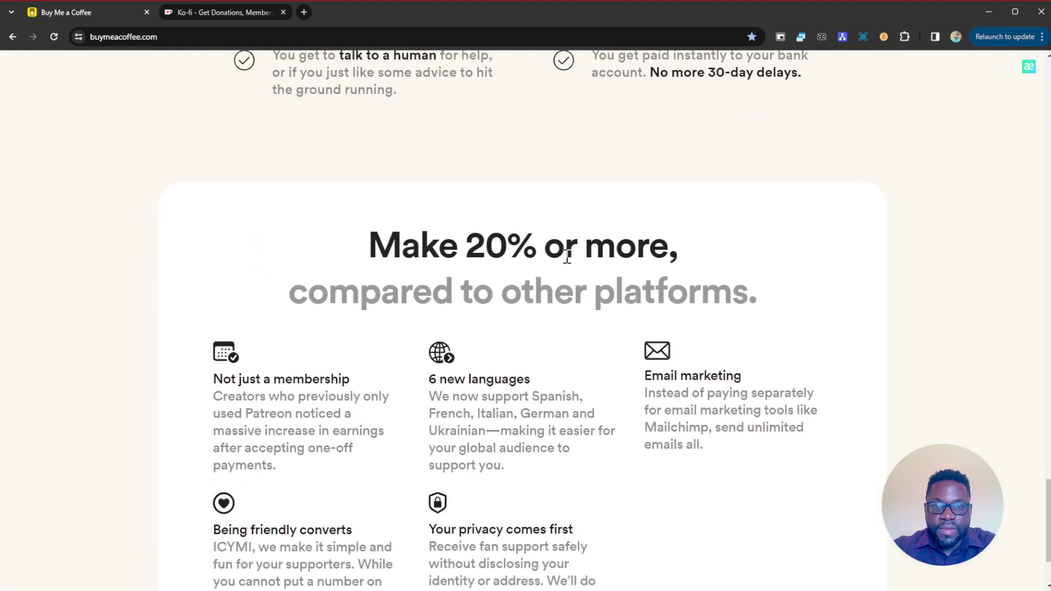
mouse_move(697, 339)
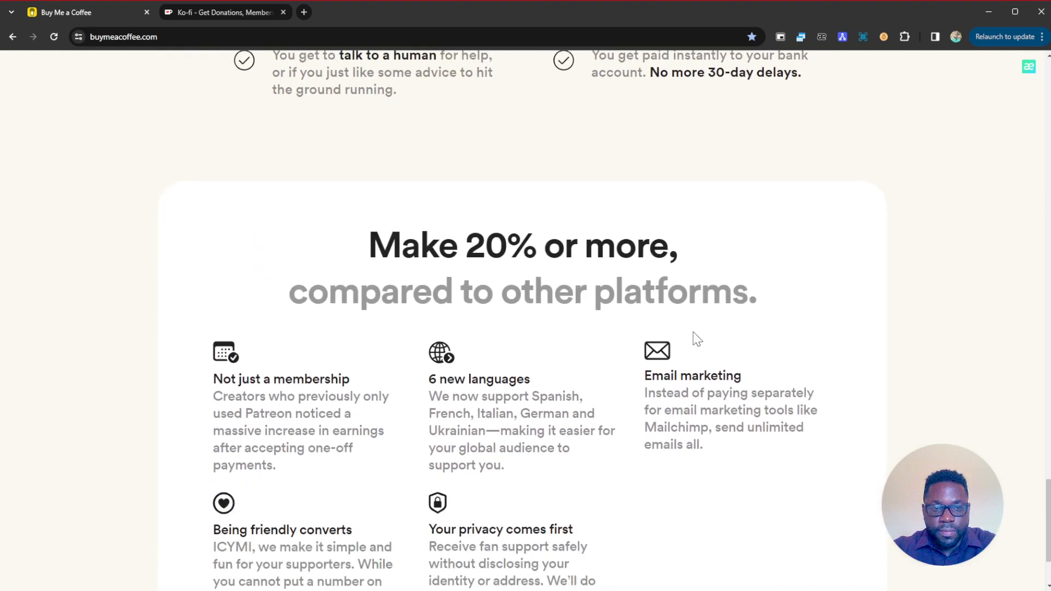
scroll("down", 3)
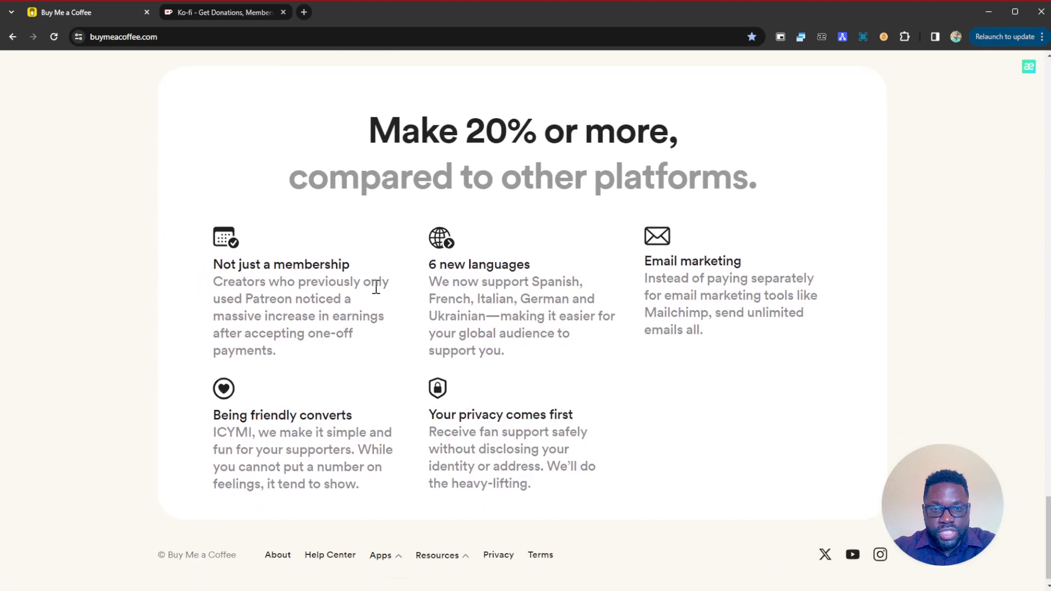
mouse_move(635, 279)
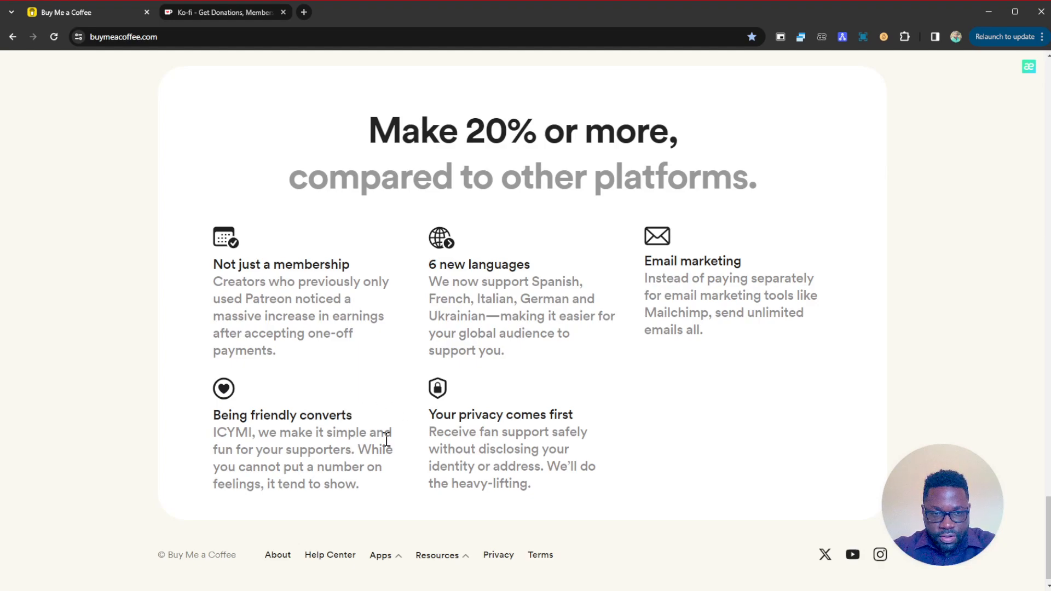
scroll("down", 3)
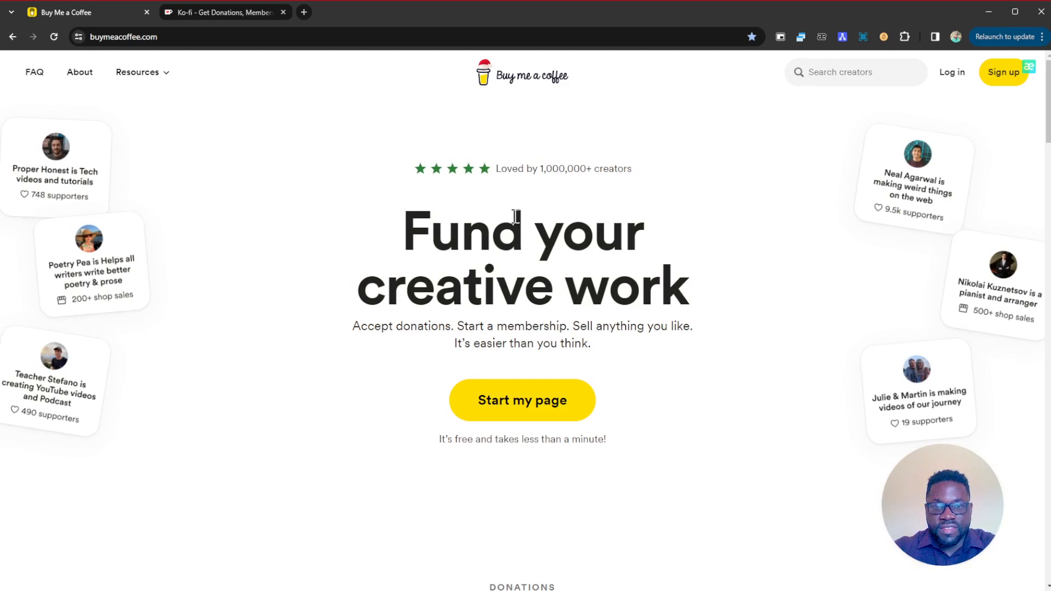
Step: Select the 'Fund your creative work' heading, then switch to the Ko-fi tab
double_click(536, 169)
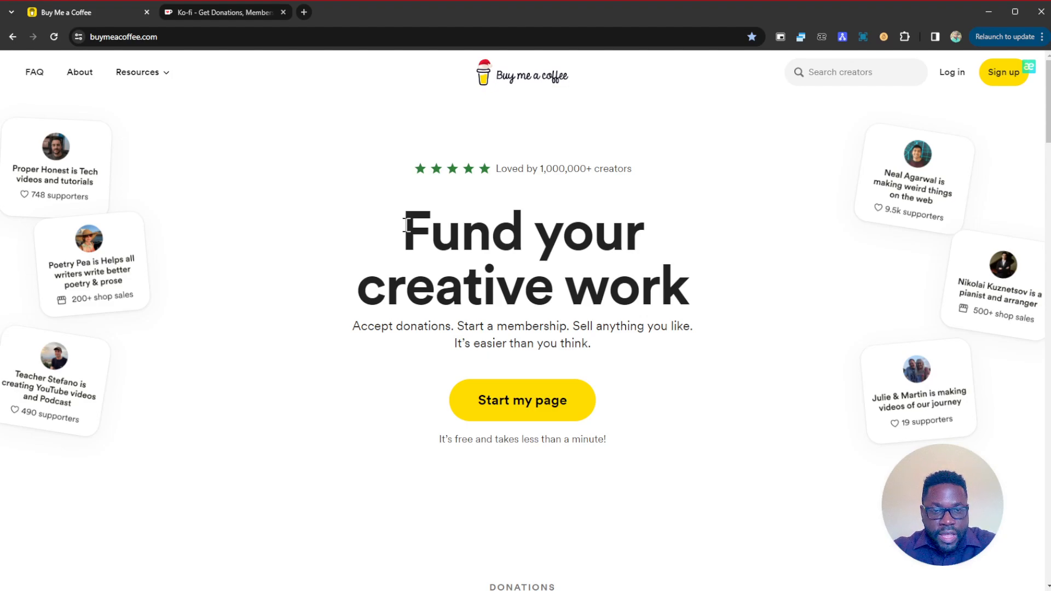
left_click_drag(402, 228, 691, 308)
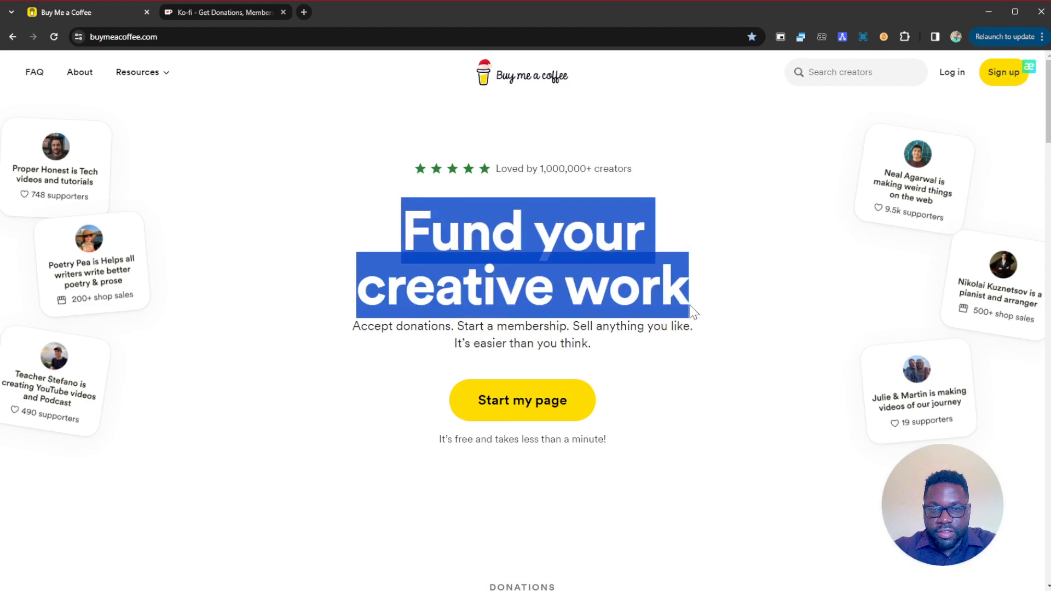
mouse_move(532, 288)
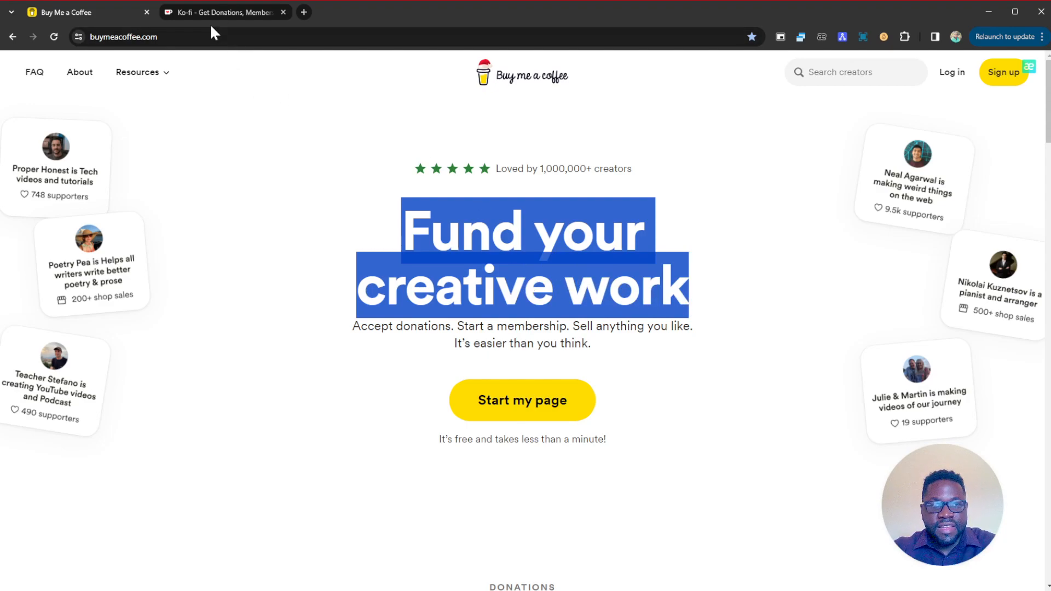
left_click(225, 12)
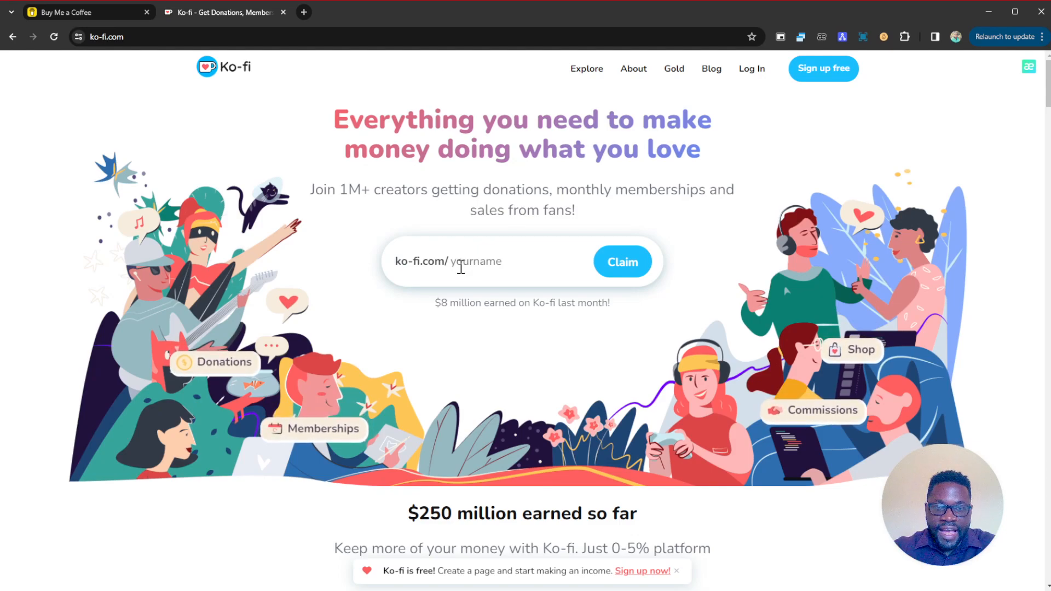
Step: Scroll Ko-fi's homepage past featured creators and donations to the commissions feature
scroll("down", 3)
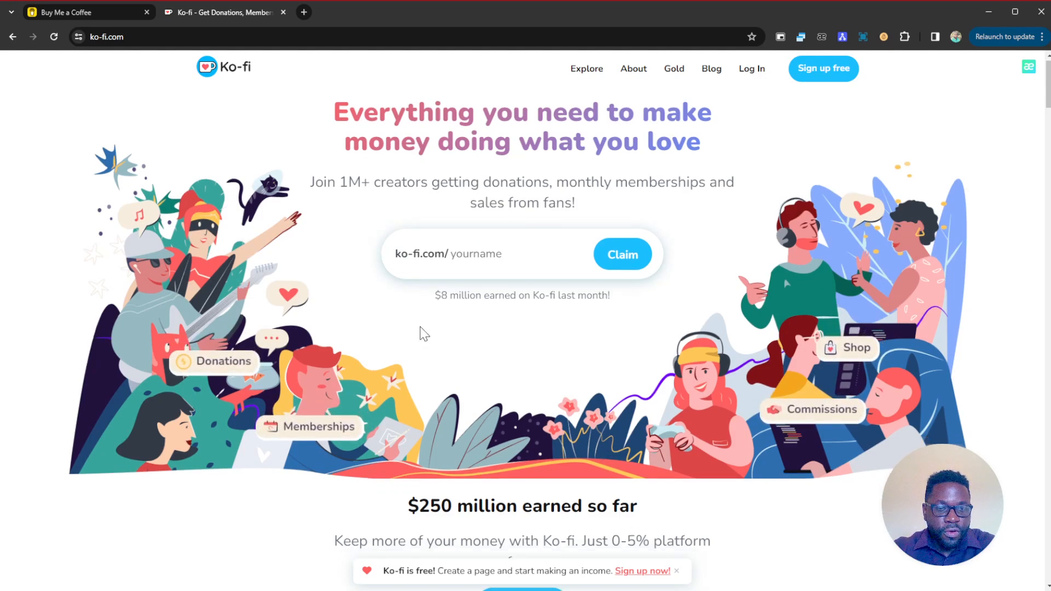
scroll("down", 3)
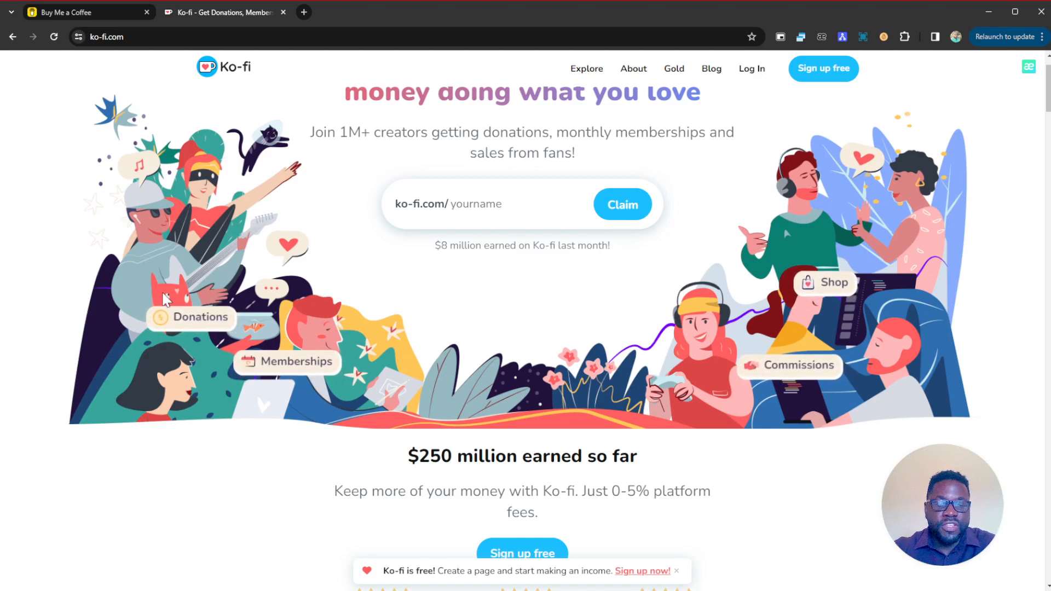
scroll("down", 3)
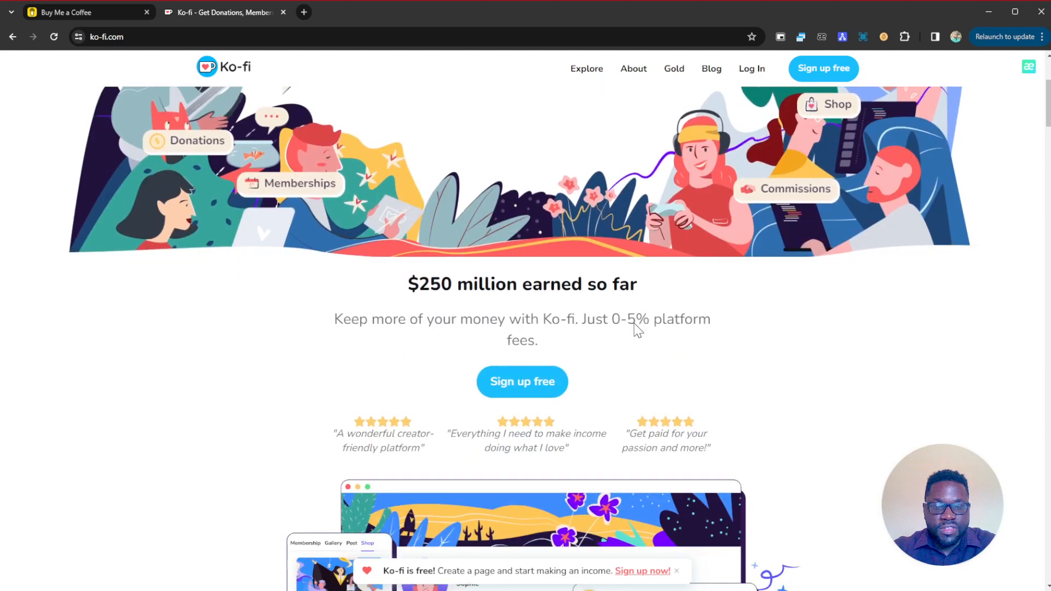
scroll("down", 3)
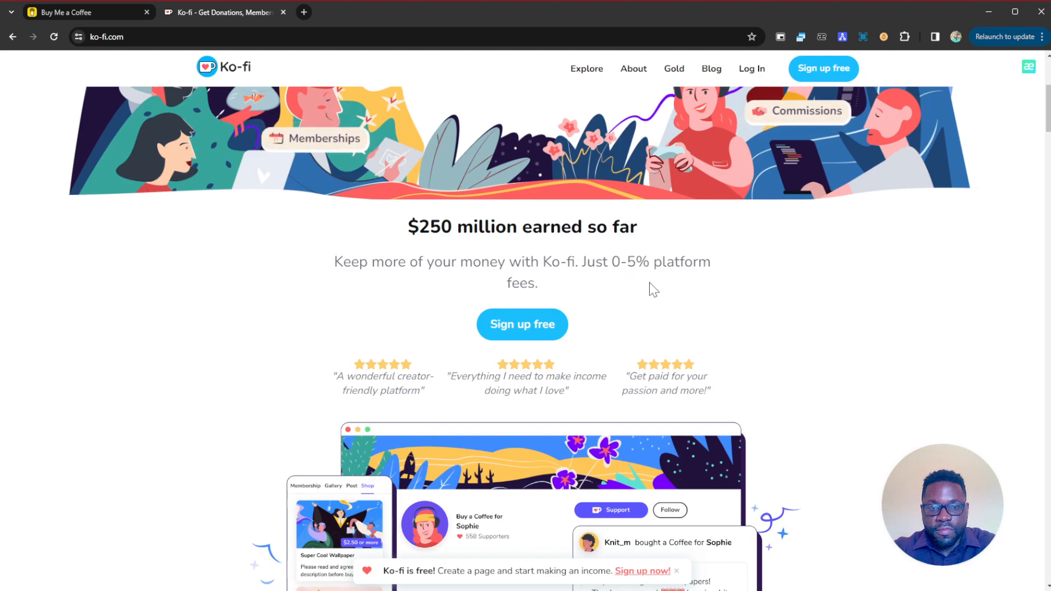
scroll("down", 3)
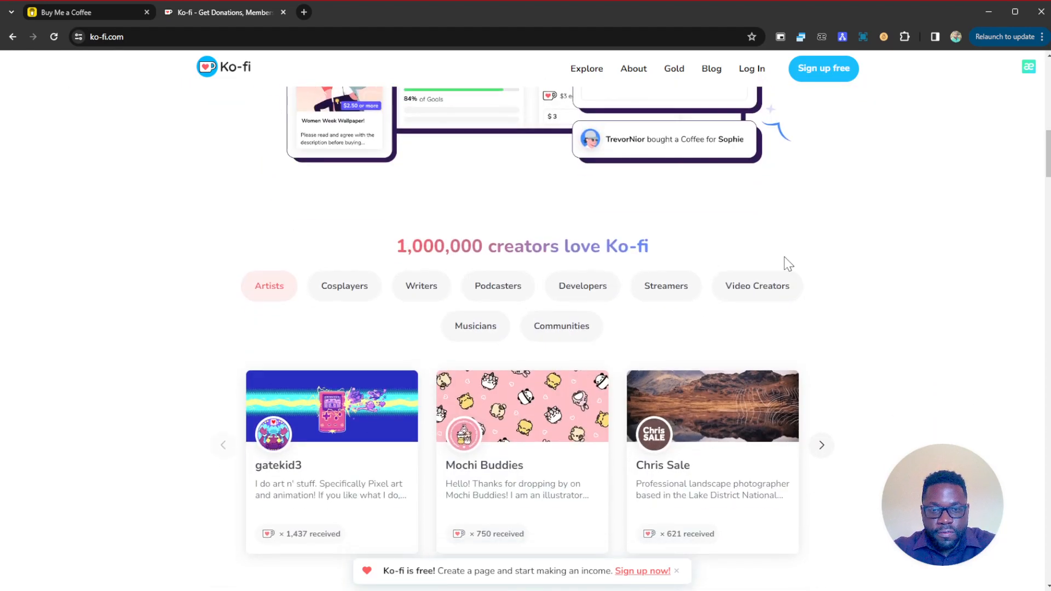
scroll("down", 3)
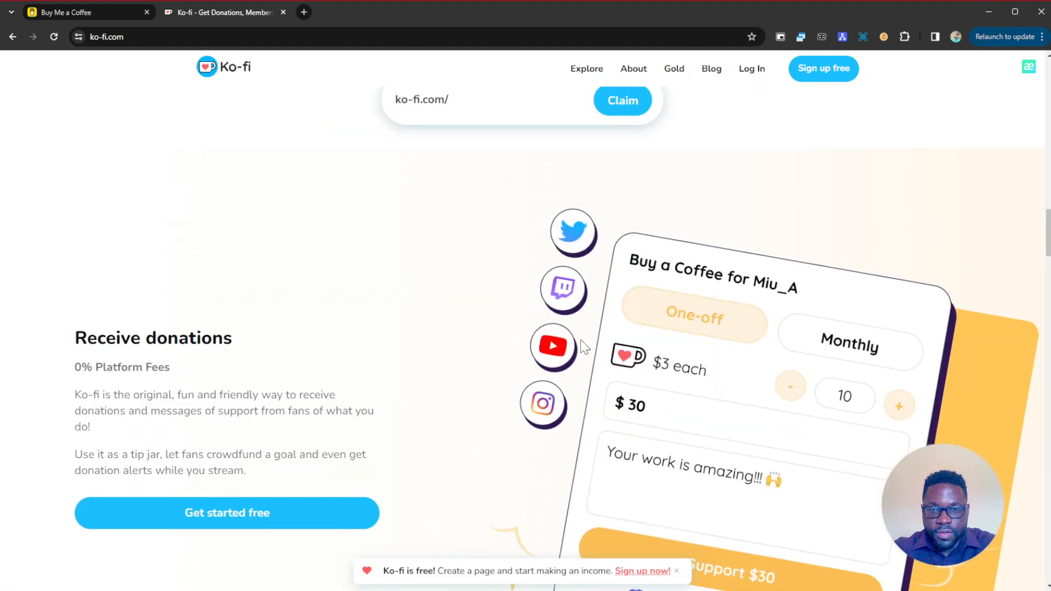
scroll("down", 3)
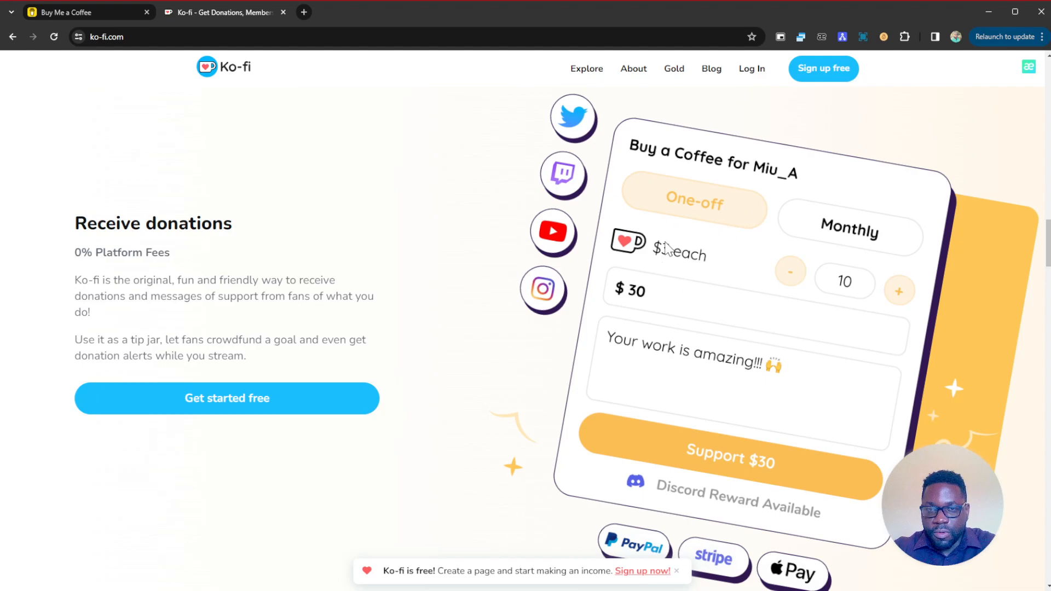
mouse_move(674, 246)
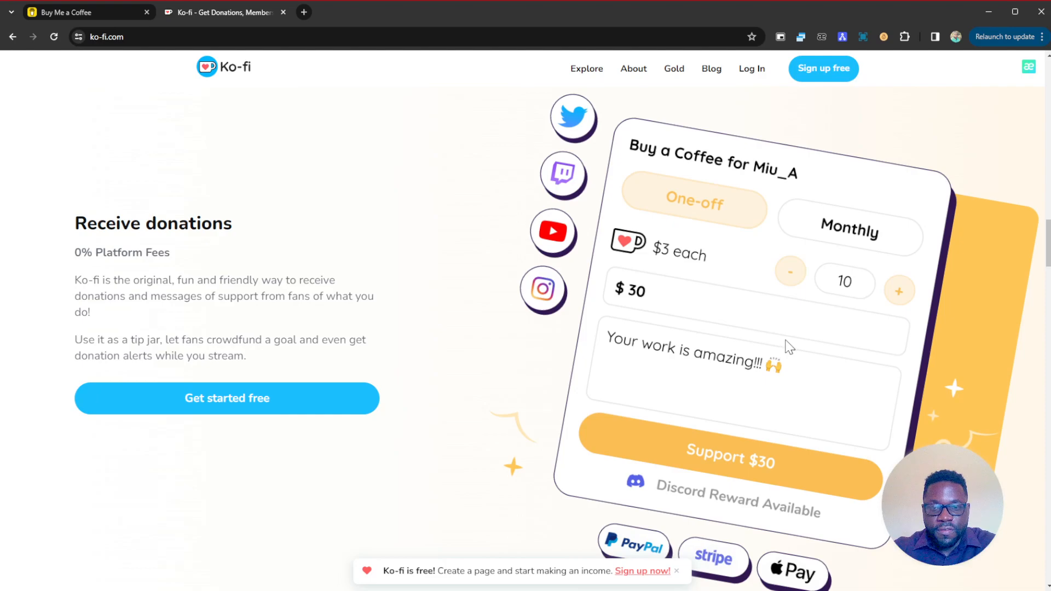
scroll("down", 3)
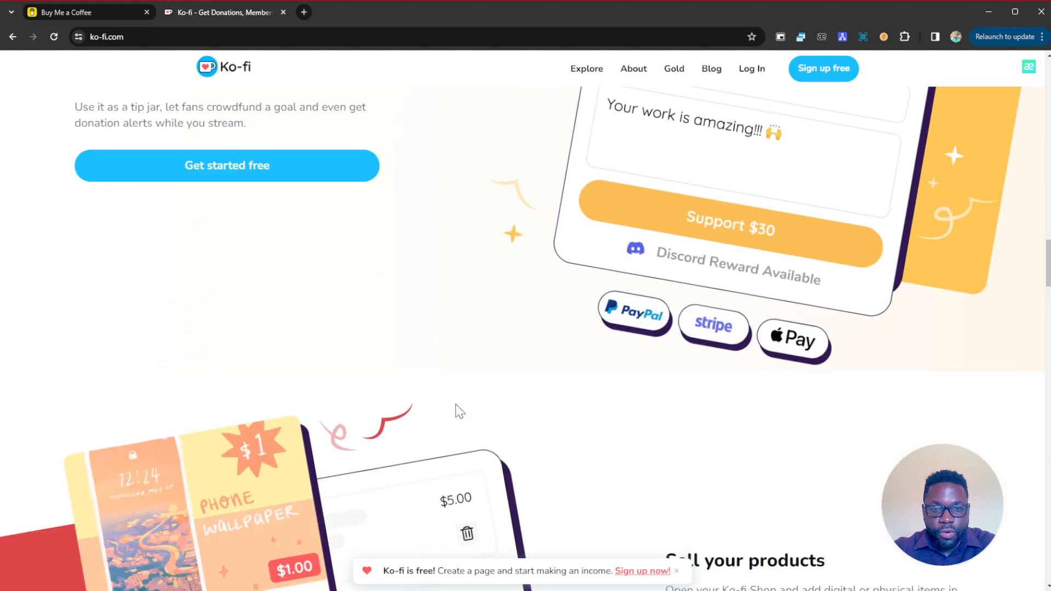
scroll("down", 3)
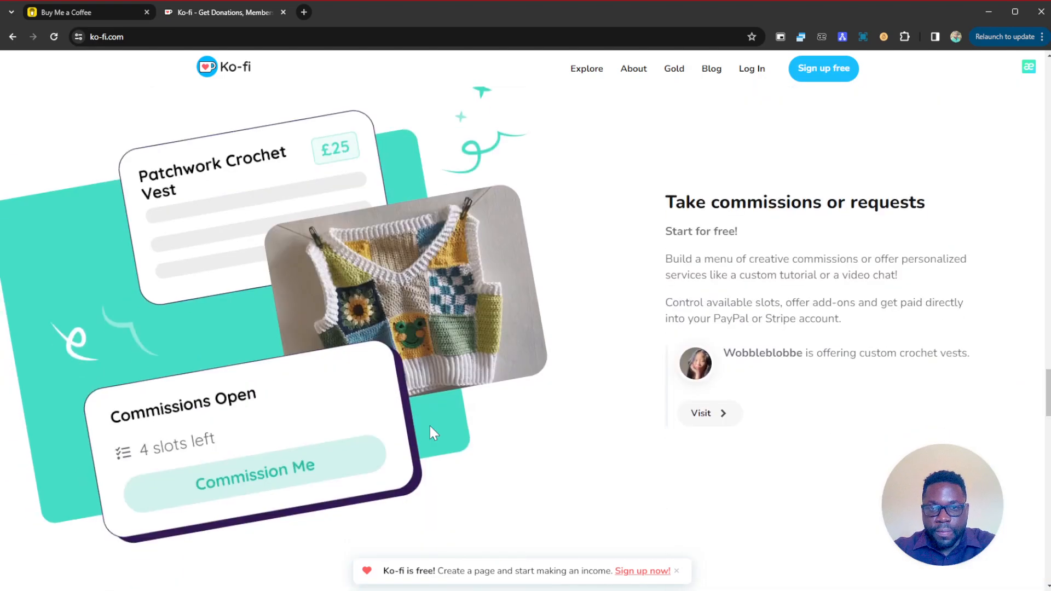
Step: Scroll past crowdfunding goals and the 'All the features you need' grid to the FAQ
scroll("down", 3)
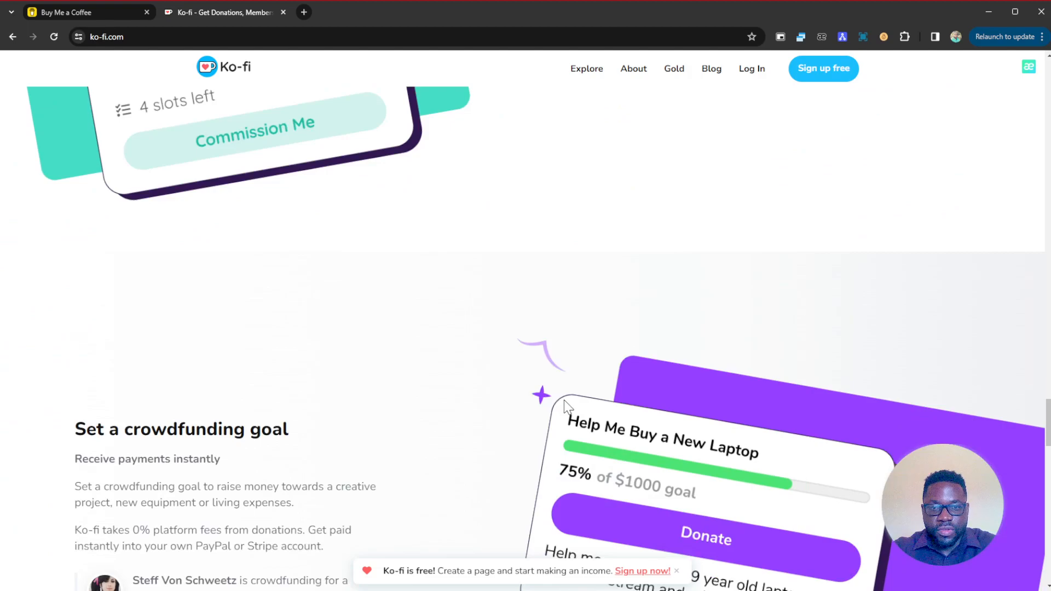
scroll("down", 3)
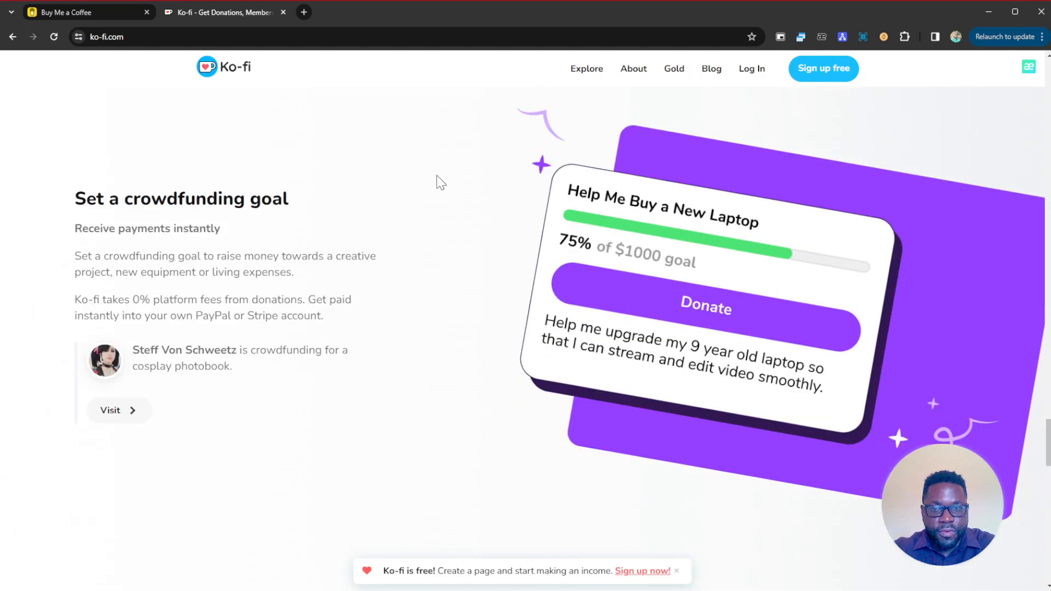
mouse_move(387, 421)
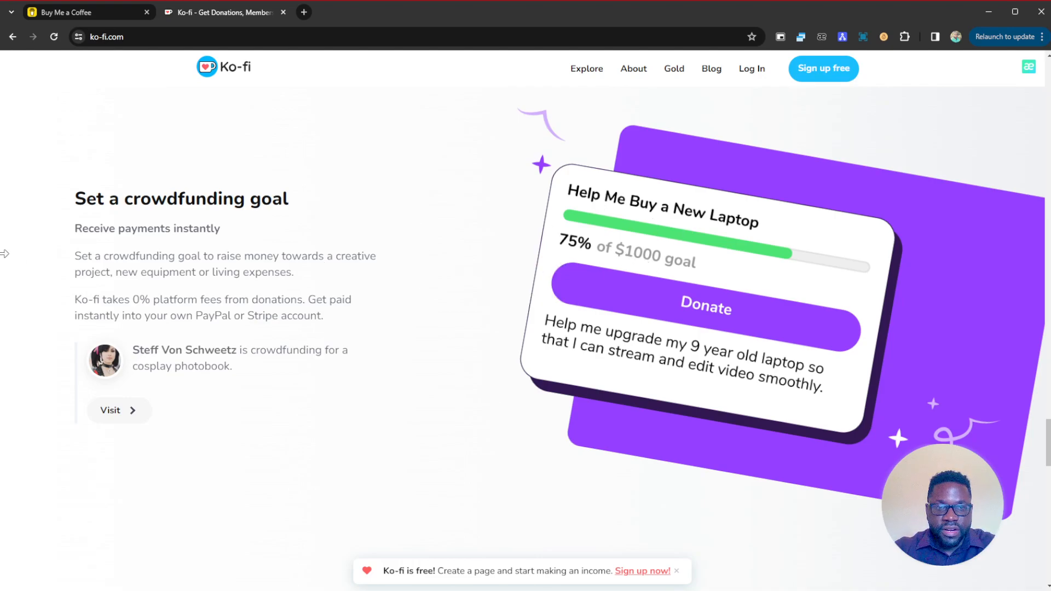
scroll("down", 3)
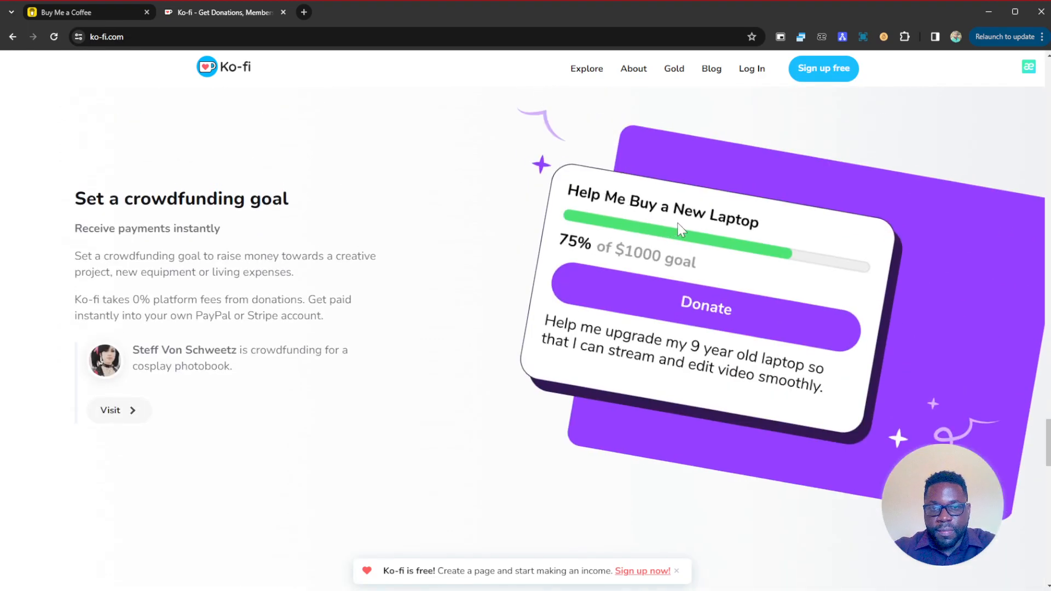
mouse_move(444, 283)
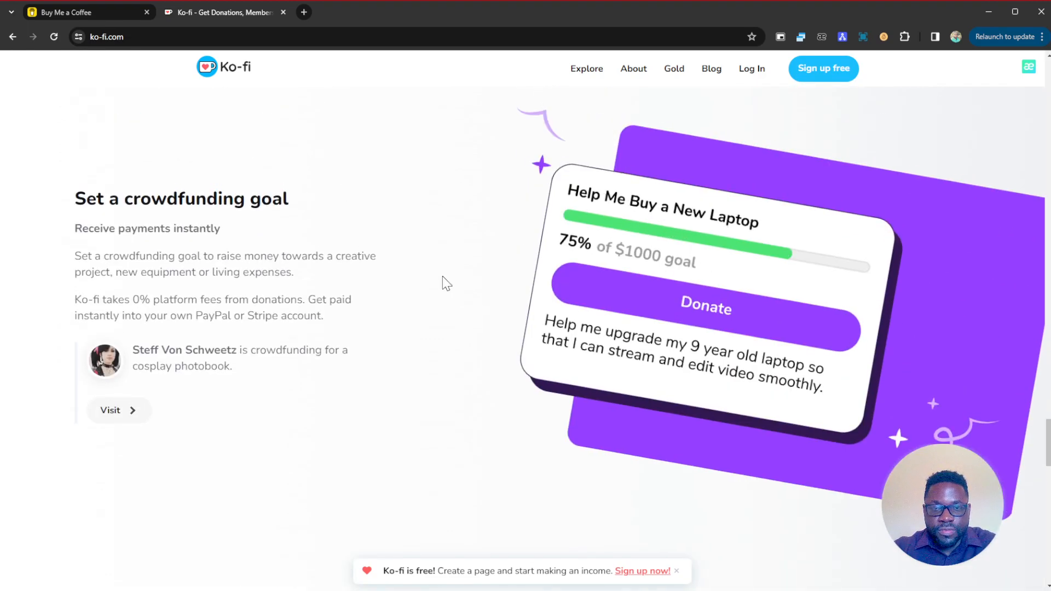
scroll("down", 3)
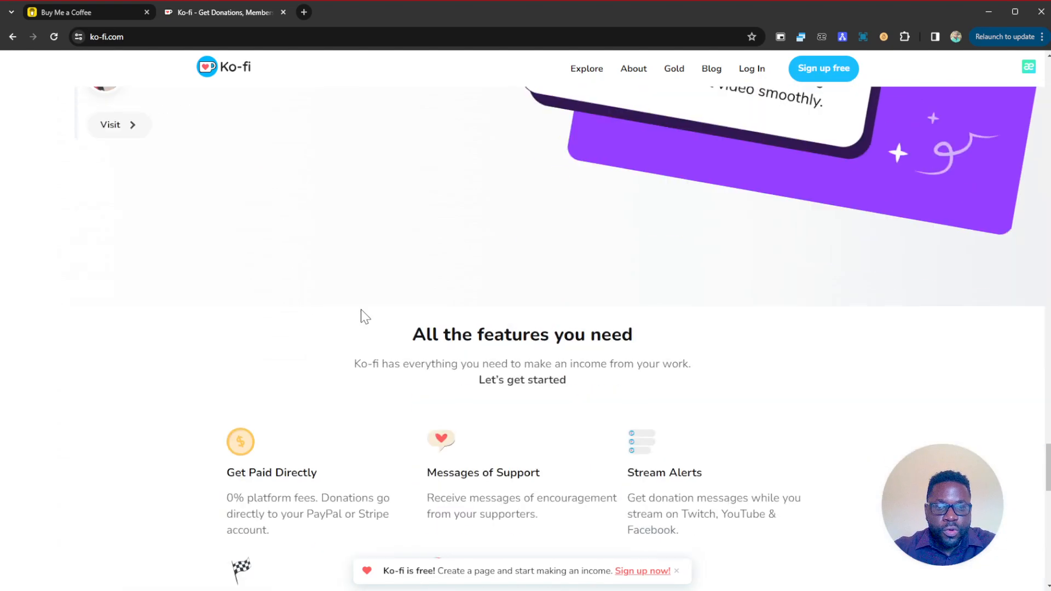
scroll("down", 3)
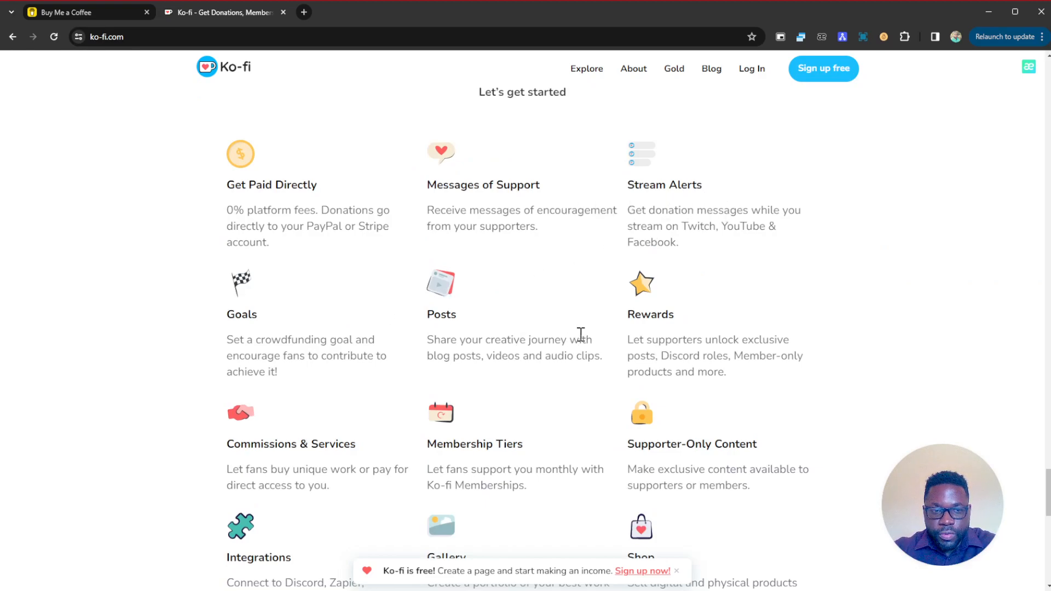
scroll("down", 3)
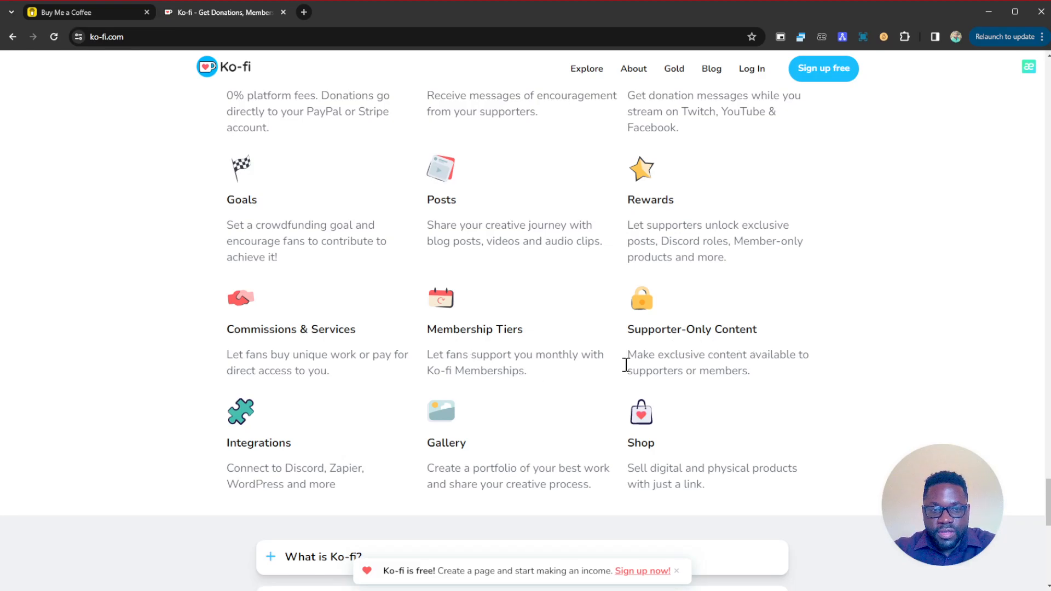
scroll("down", 3)
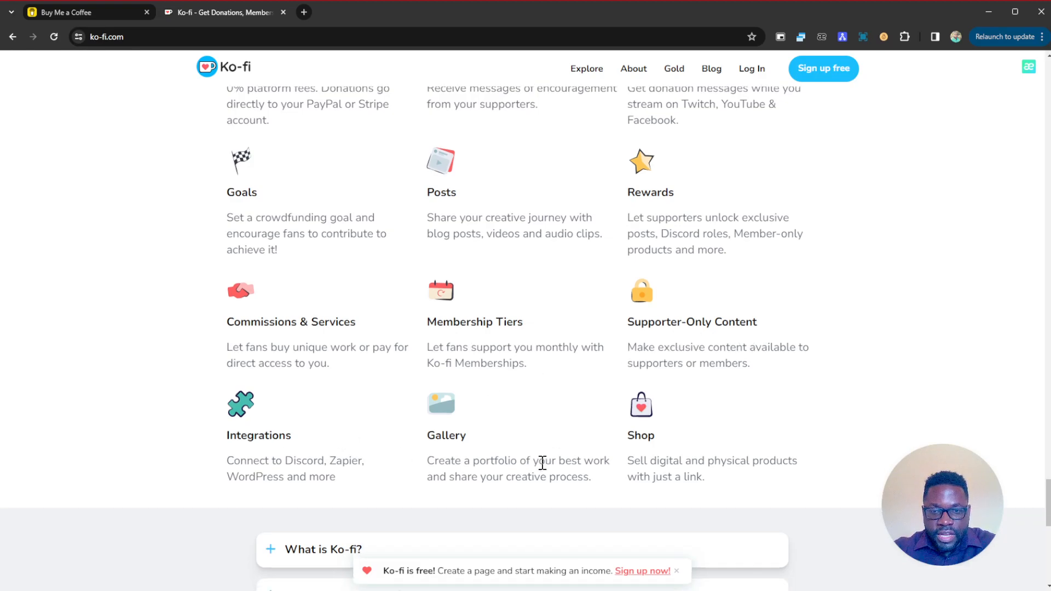
scroll("down", 3)
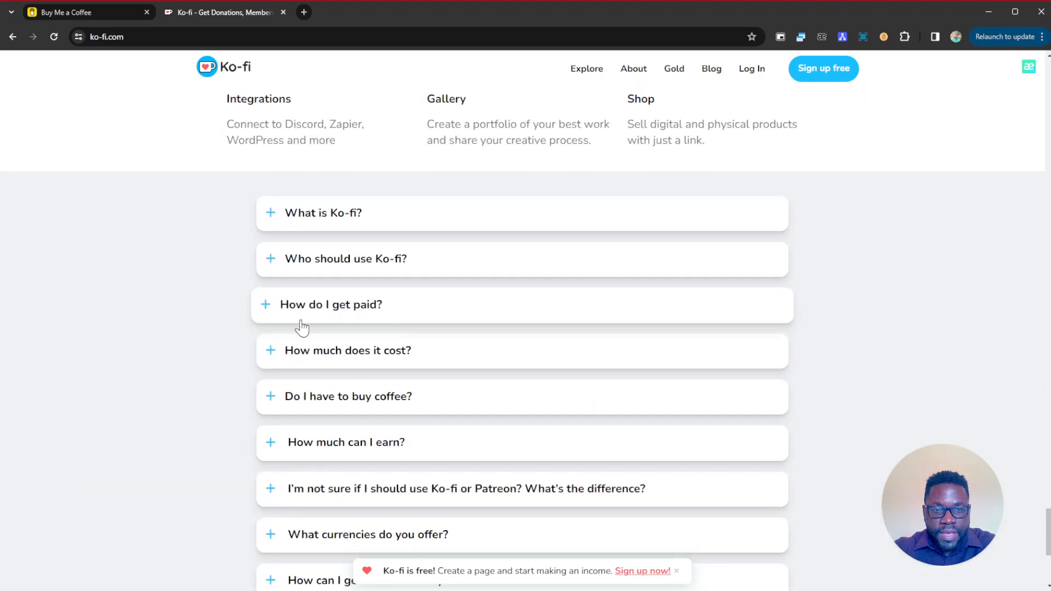
Step: Expand the 'How do I get paid?' answer on instant PayPal or Stripe payouts
left_click(331, 303)
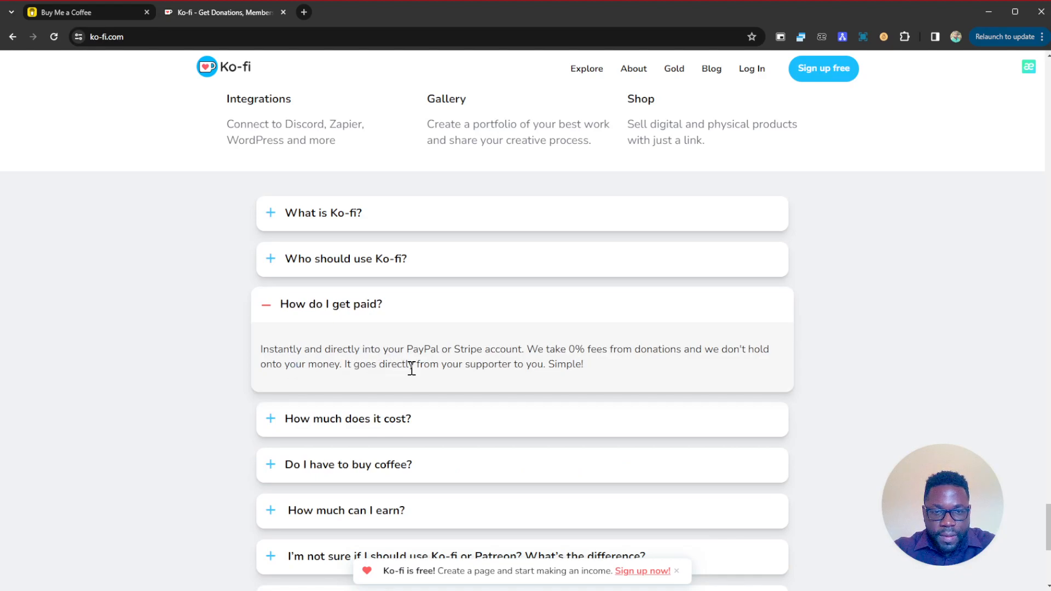
mouse_move(601, 358)
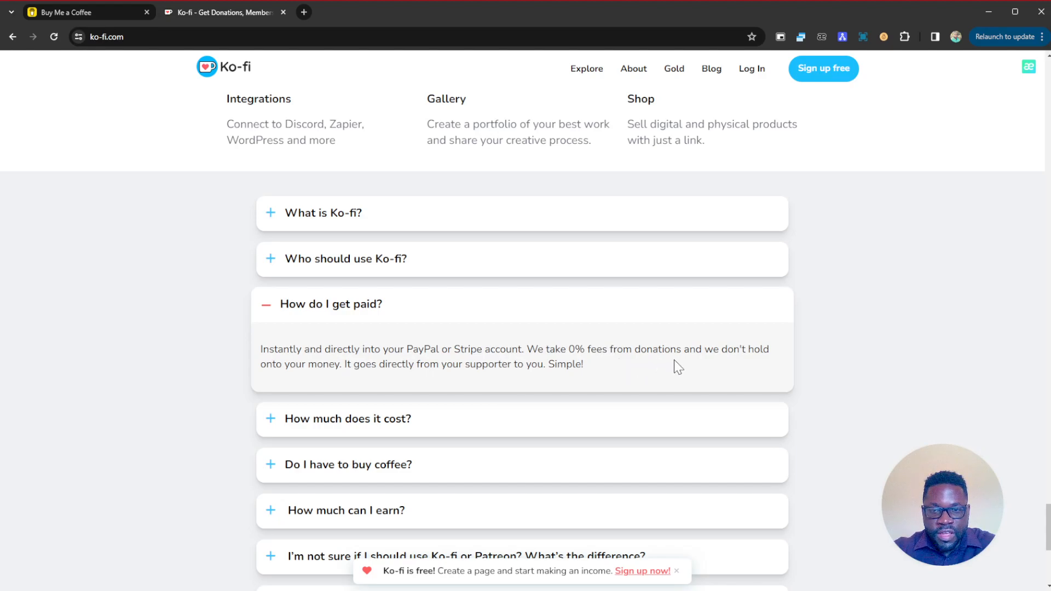
mouse_move(427, 369)
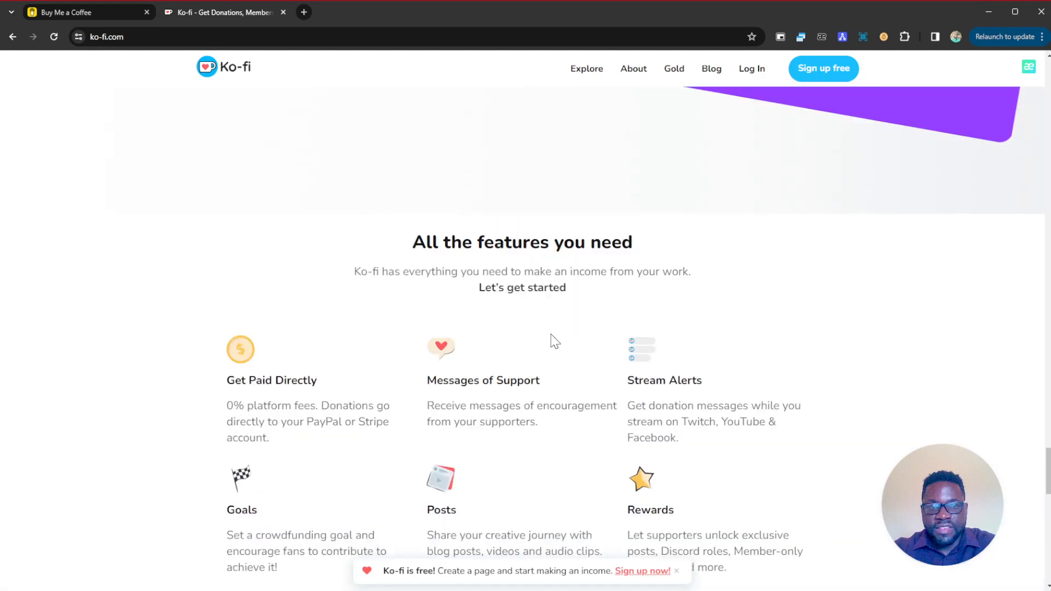
Step: Type 'co' into the ko-fi.com/yourname field, then go to the Explore page
scroll("down", 3)
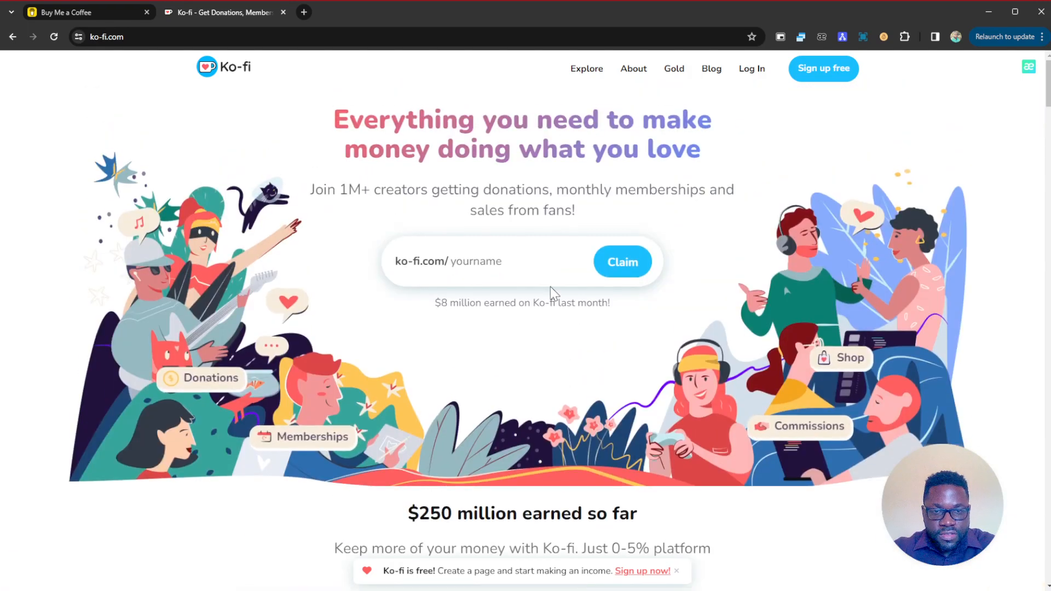
left_click(483, 261)
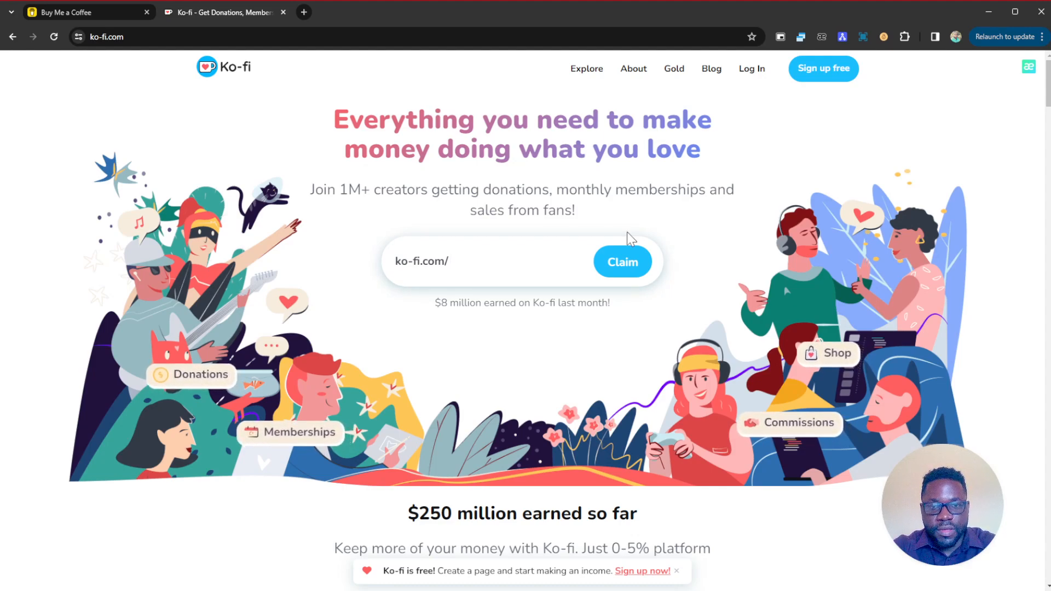
type("co")
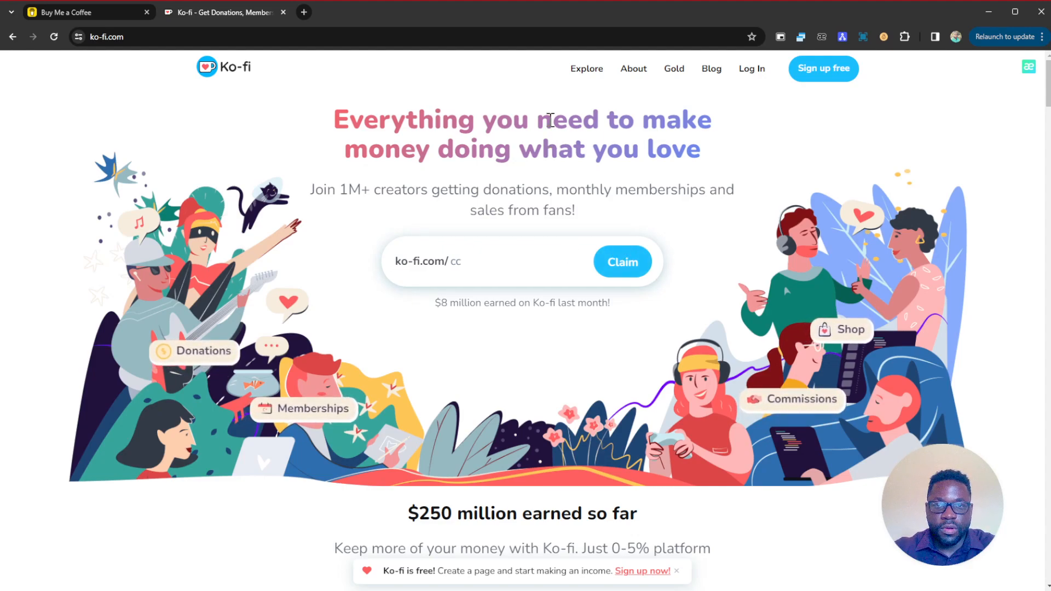
left_click(585, 68)
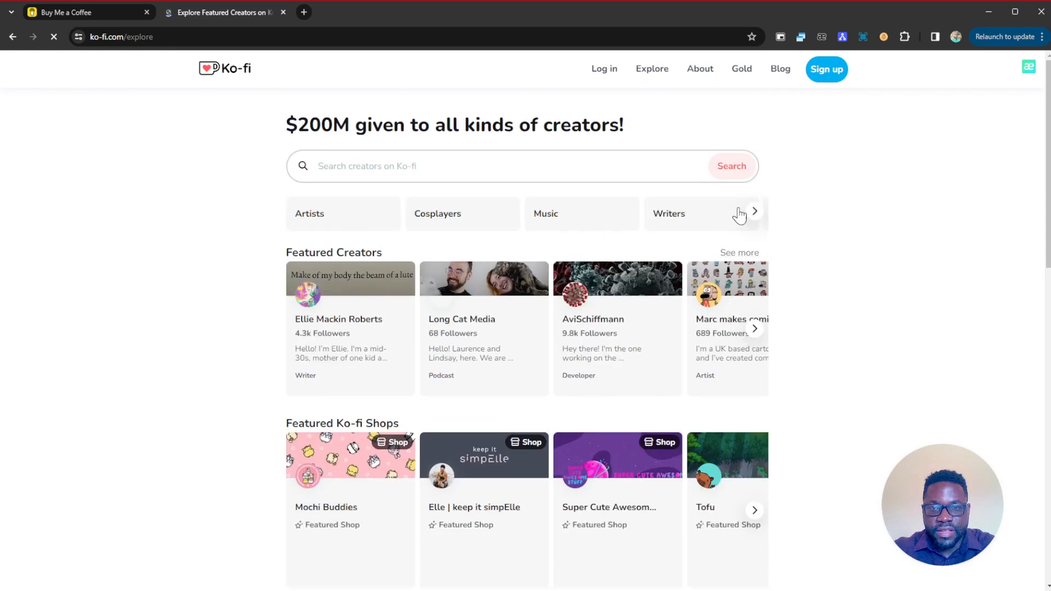
Step: Browse more creator categories and open Ellie Mackin Roberts' featured creator profile
left_click(754, 213)
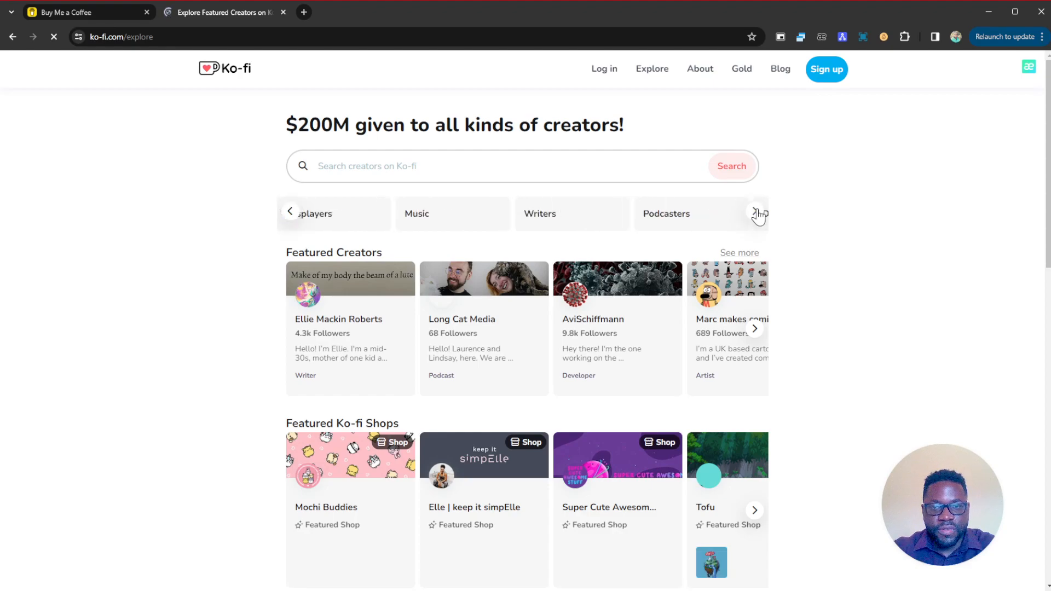
left_click(757, 213)
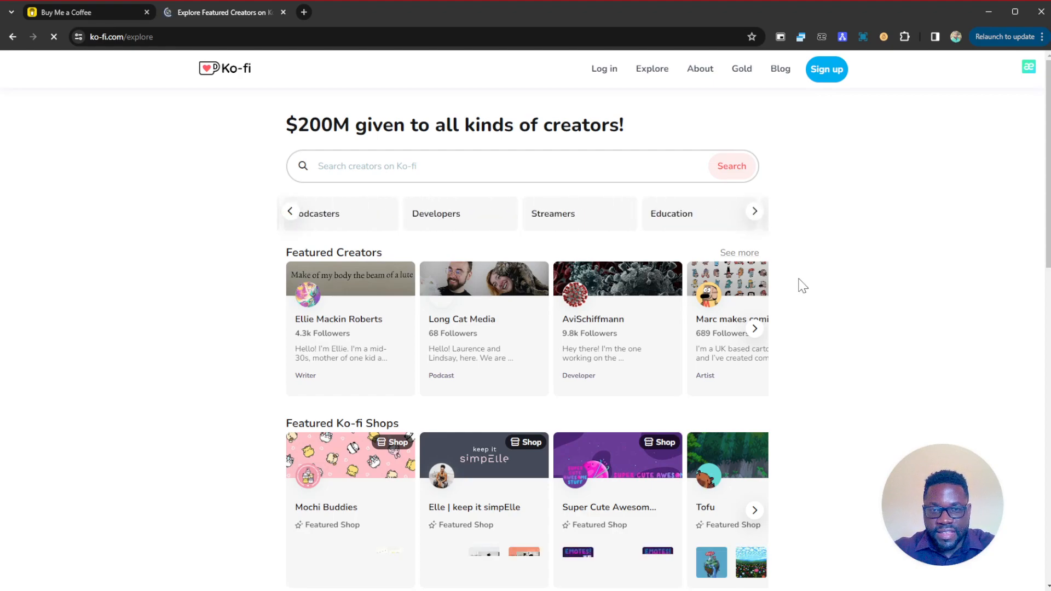
scroll("down", 3)
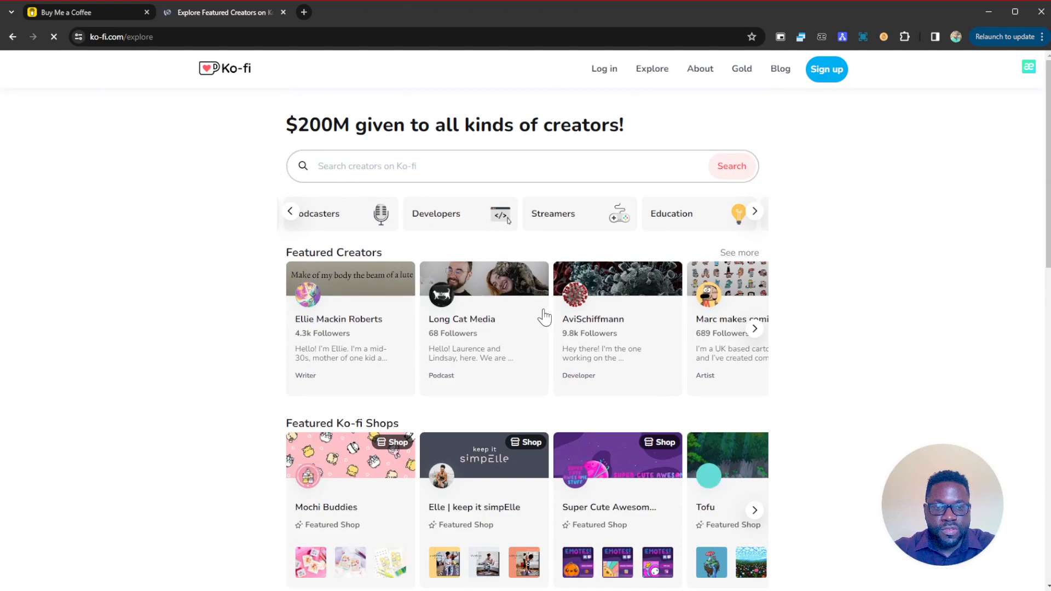
scroll("down", 3)
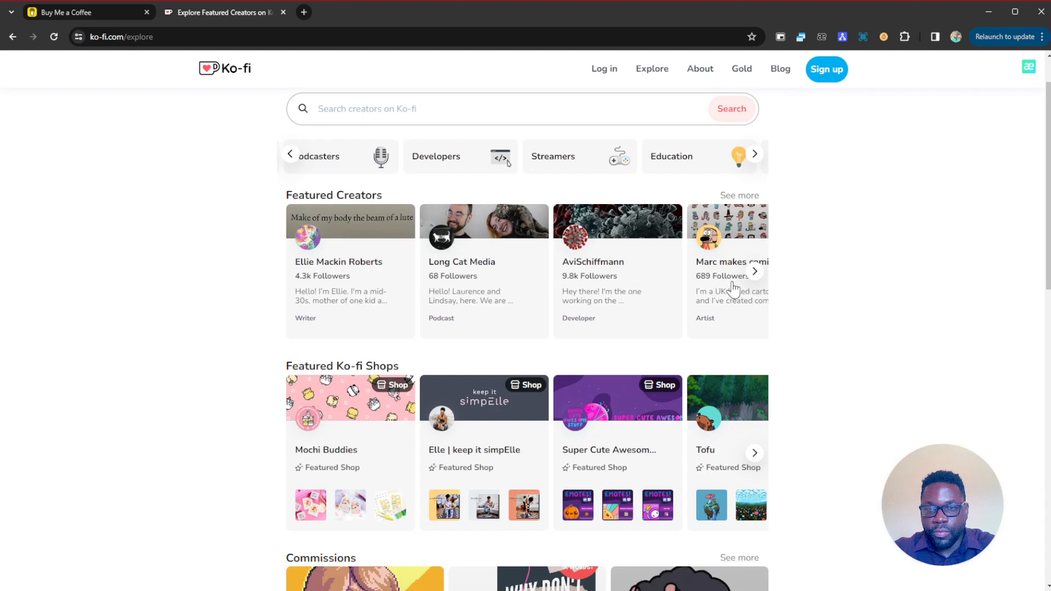
mouse_move(756, 276)
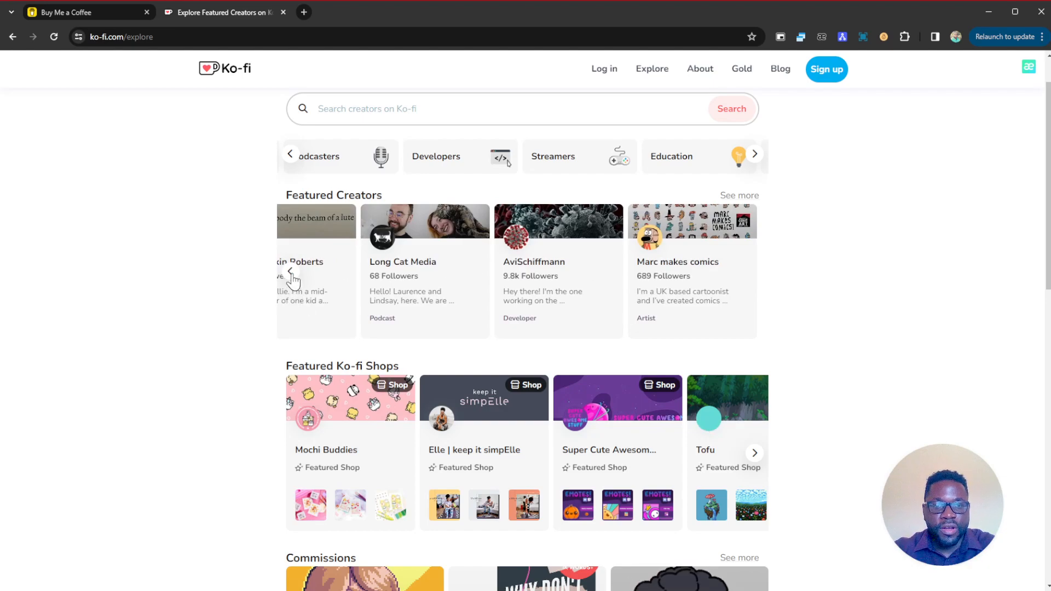
left_click(316, 272)
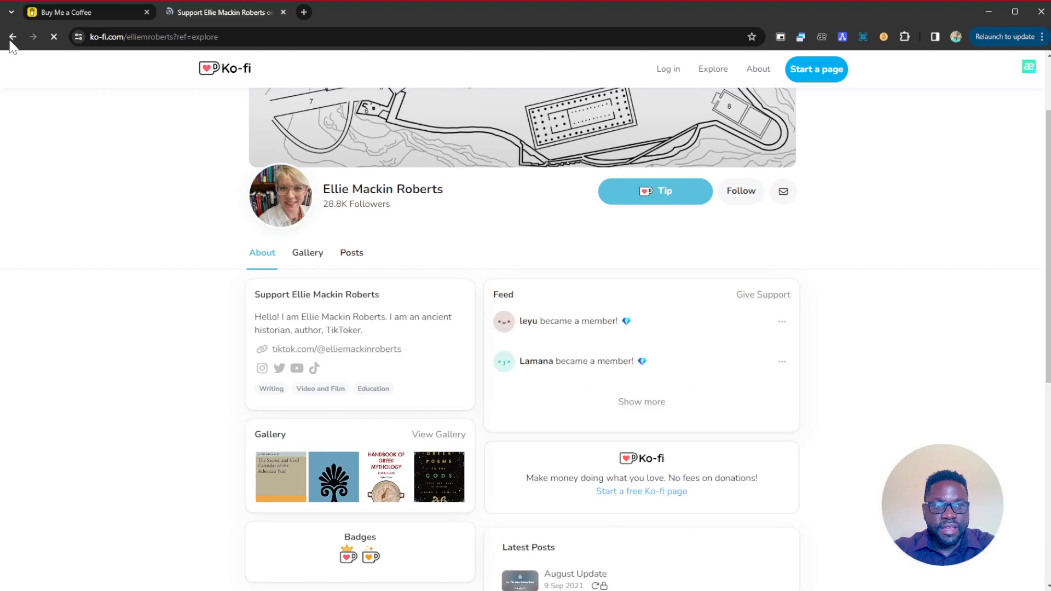
Step: Go back from the creator's profile to ko-fi.com/explore
left_click(12, 36)
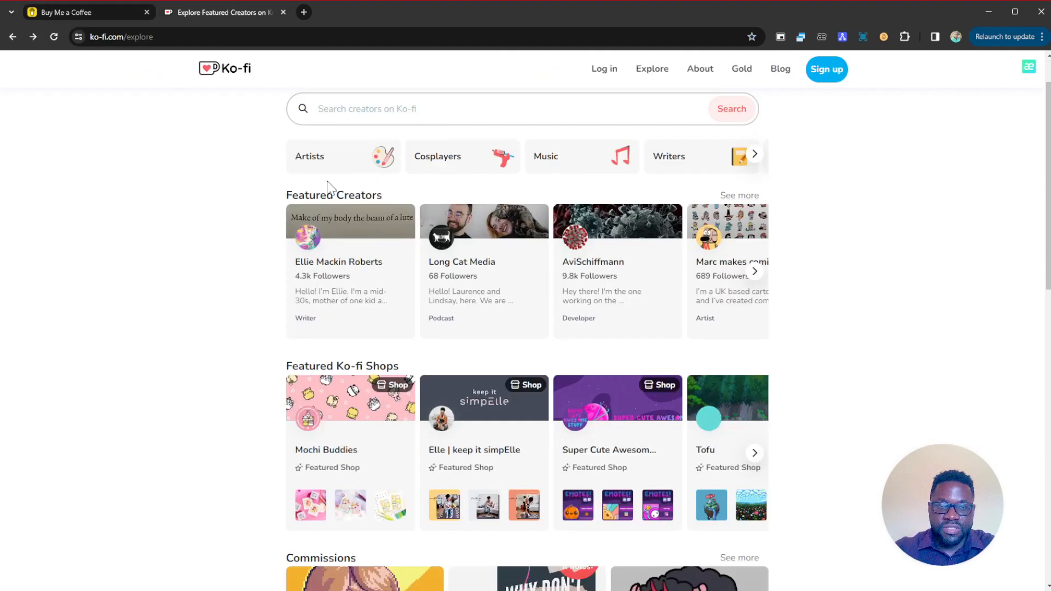
mouse_move(126, 242)
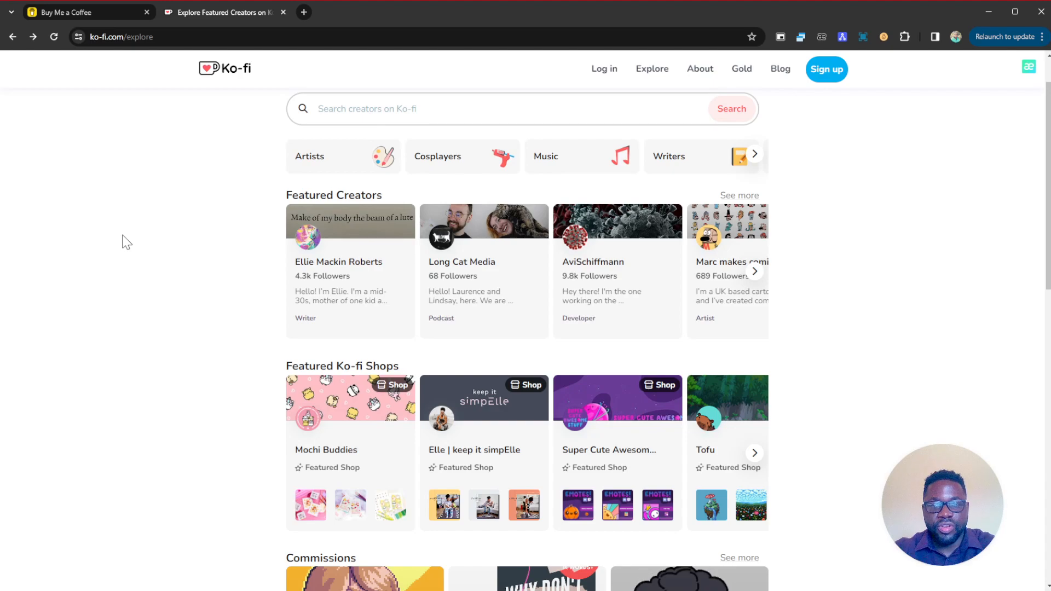